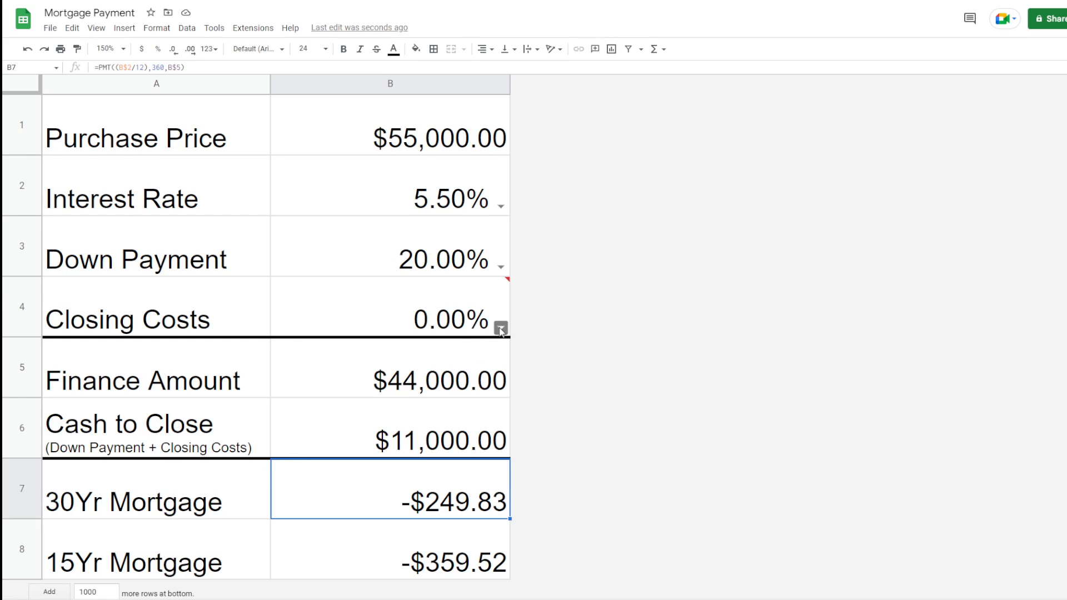
Step: Enter 1% as the closing costs in B4
text(1%)
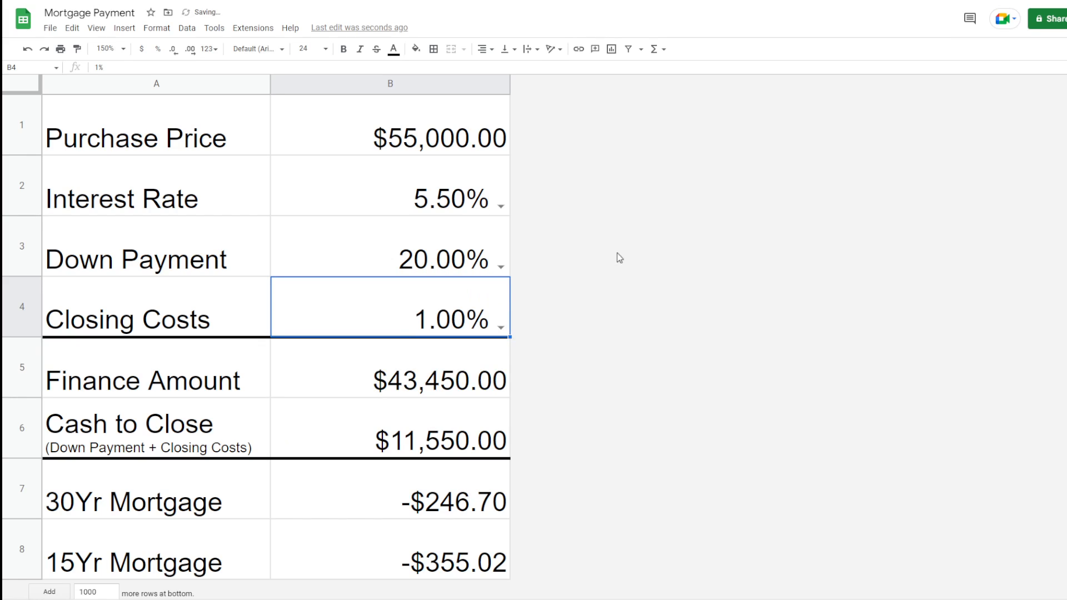
mouse_move(431, 163)
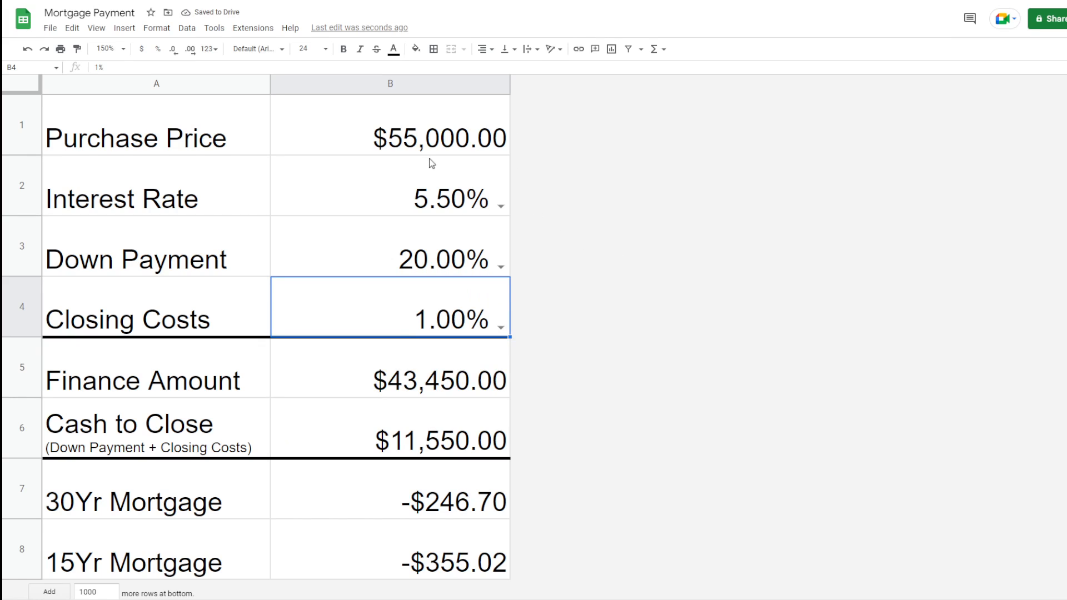
mouse_move(445, 148)
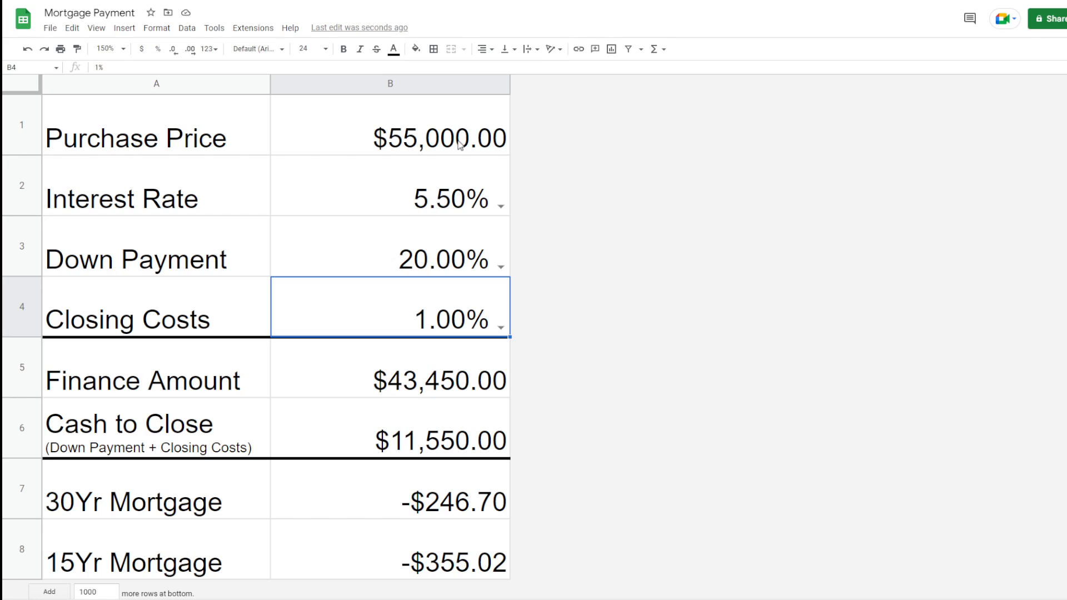
mouse_move(458, 142)
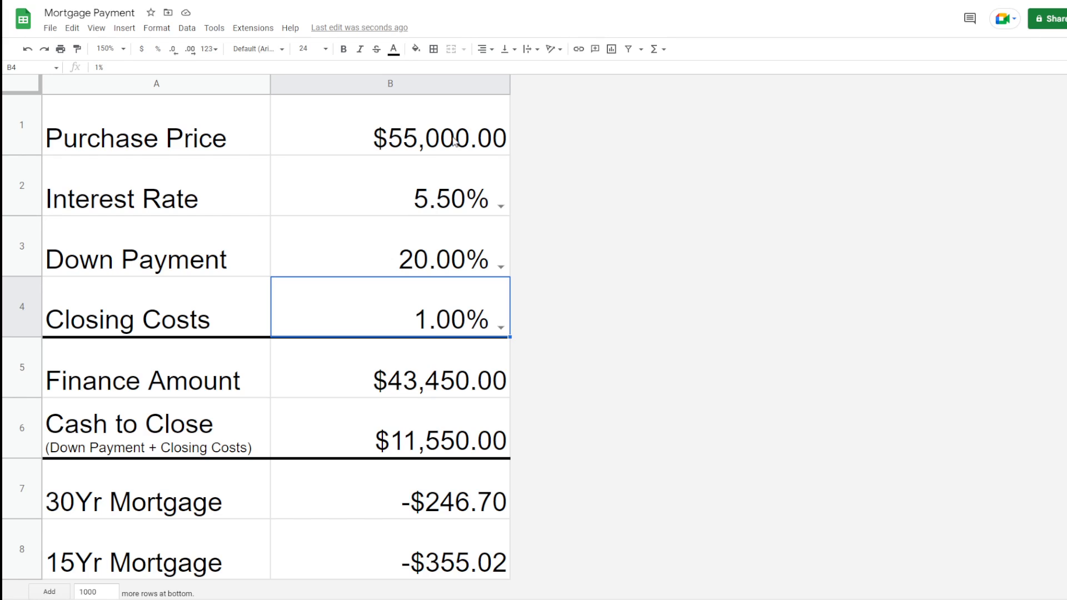
mouse_move(382, 203)
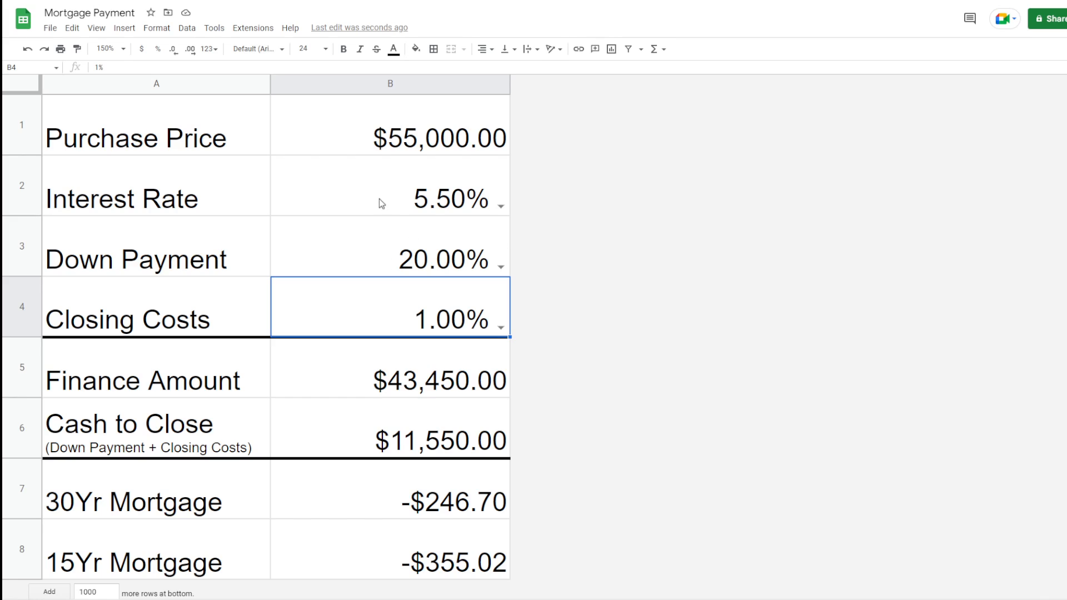
mouse_move(448, 201)
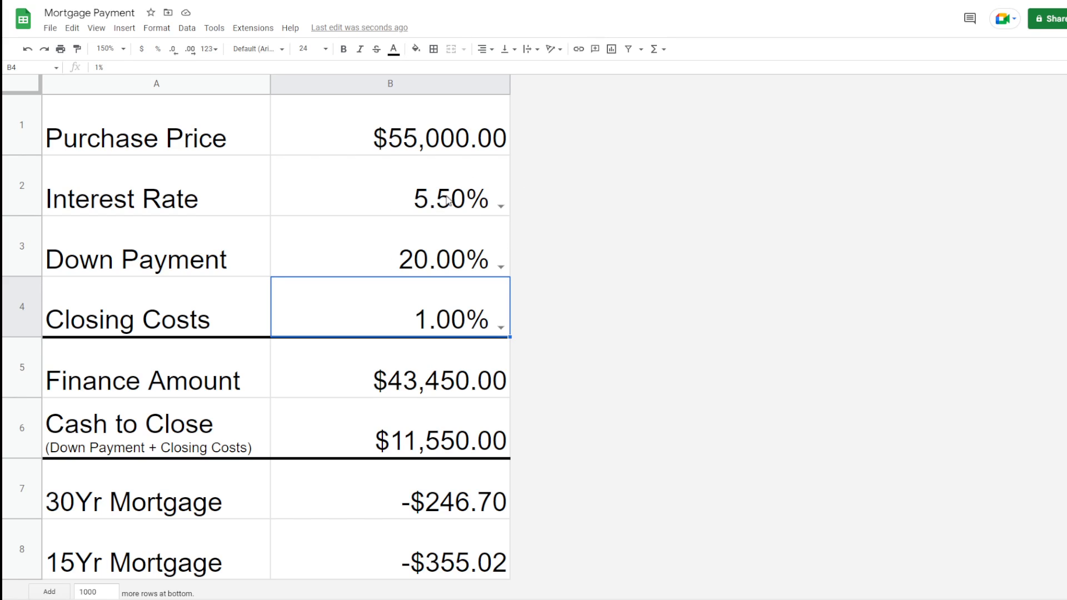
Step: Pick 6.00% from the Interest Rate dropdown in B2
click(502, 197)
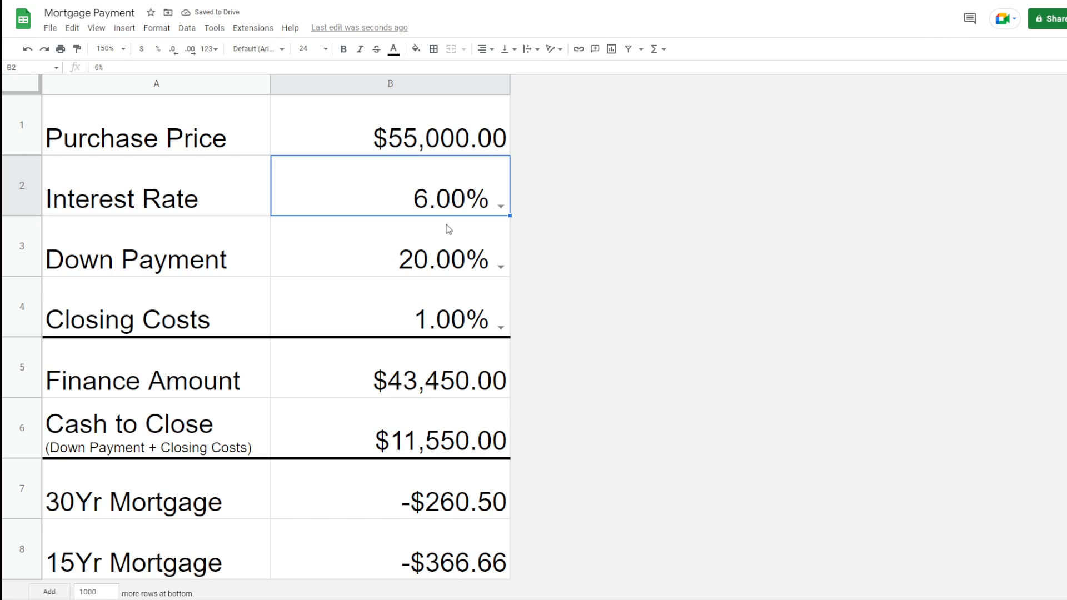
mouse_move(454, 237)
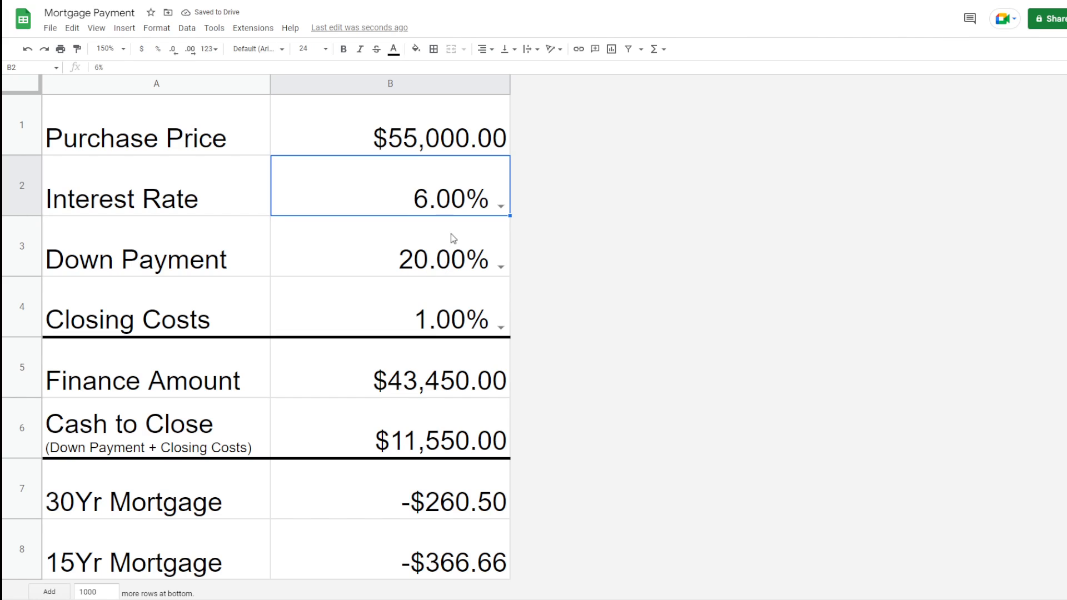
mouse_move(458, 280)
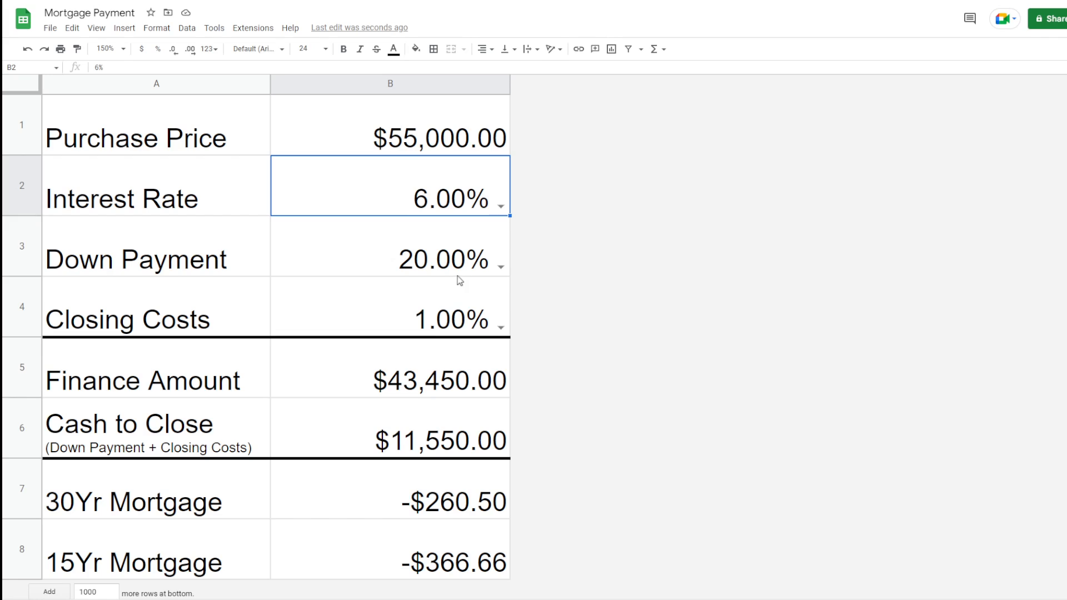
mouse_move(461, 276)
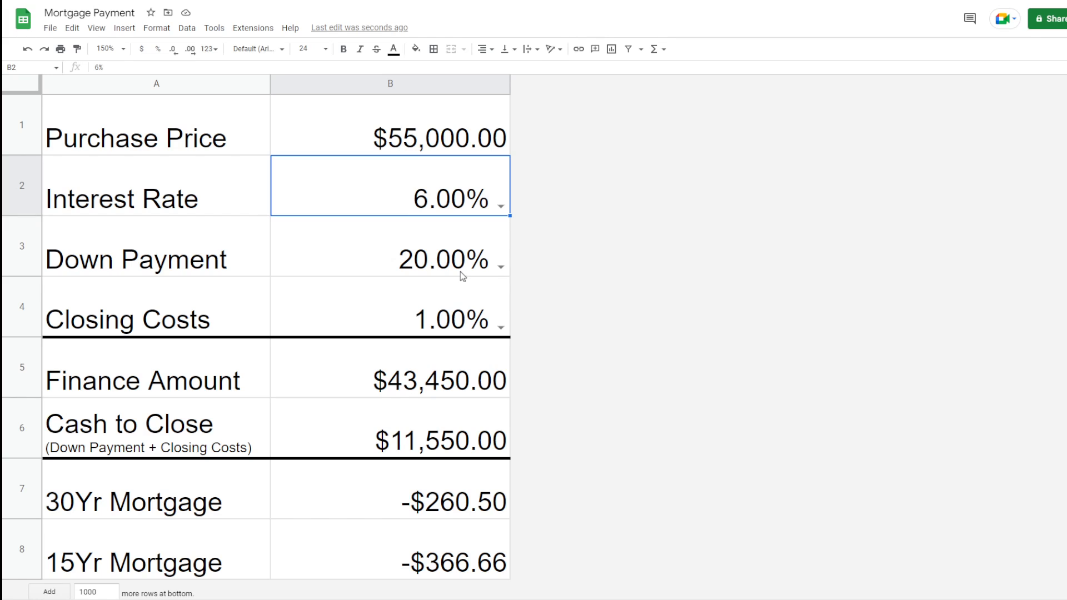
mouse_move(475, 275)
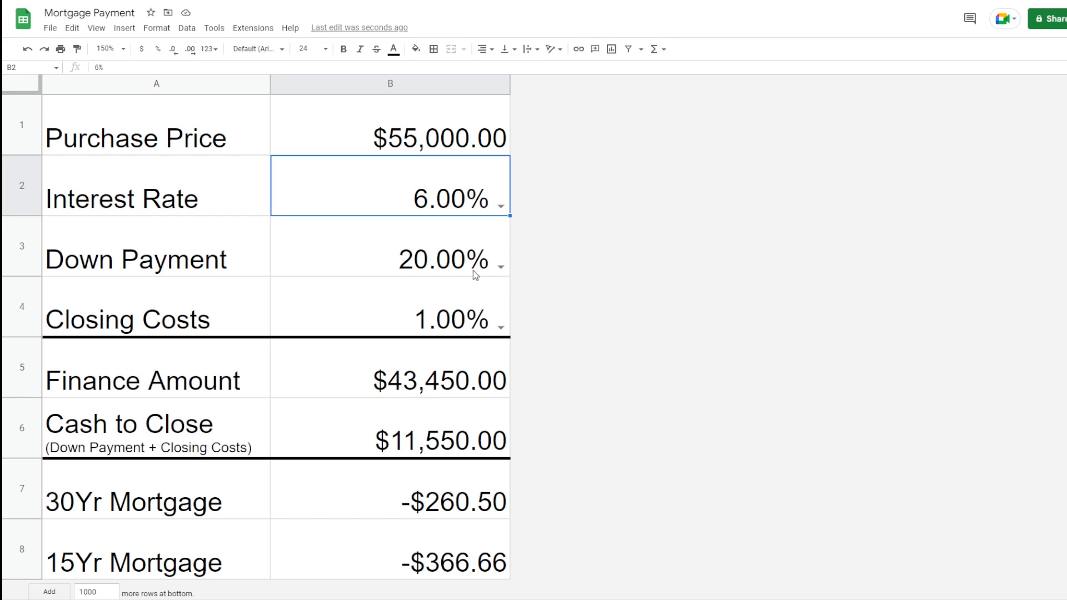
mouse_move(476, 269)
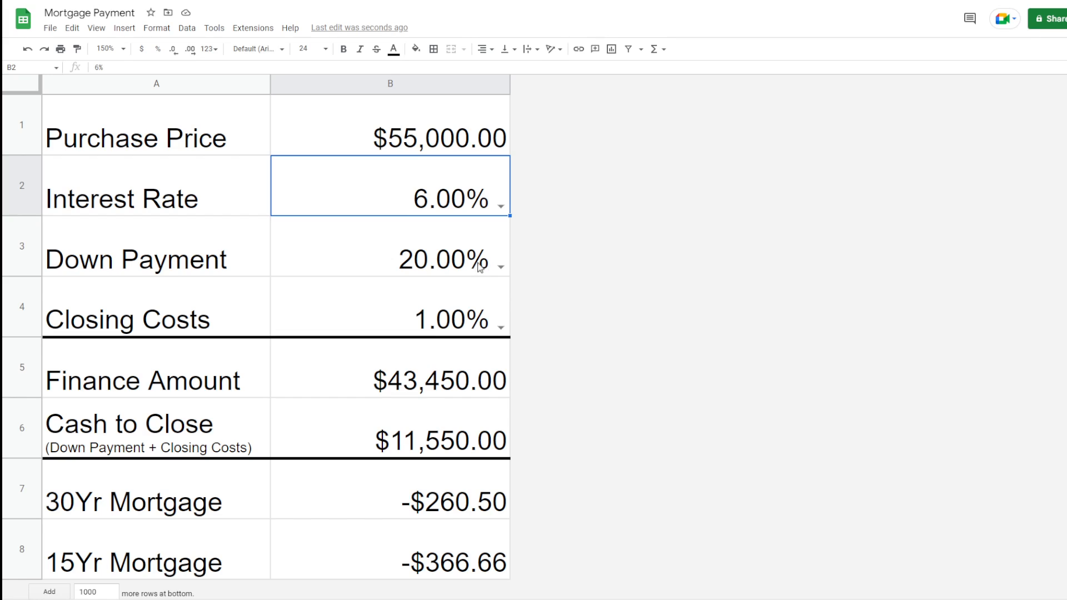
mouse_move(498, 257)
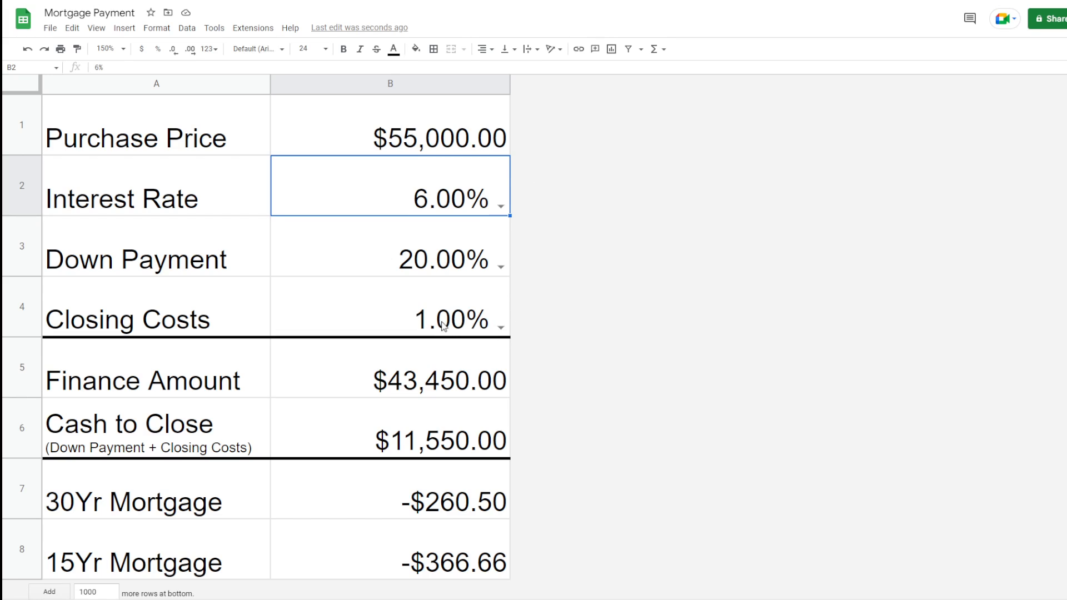
mouse_move(406, 142)
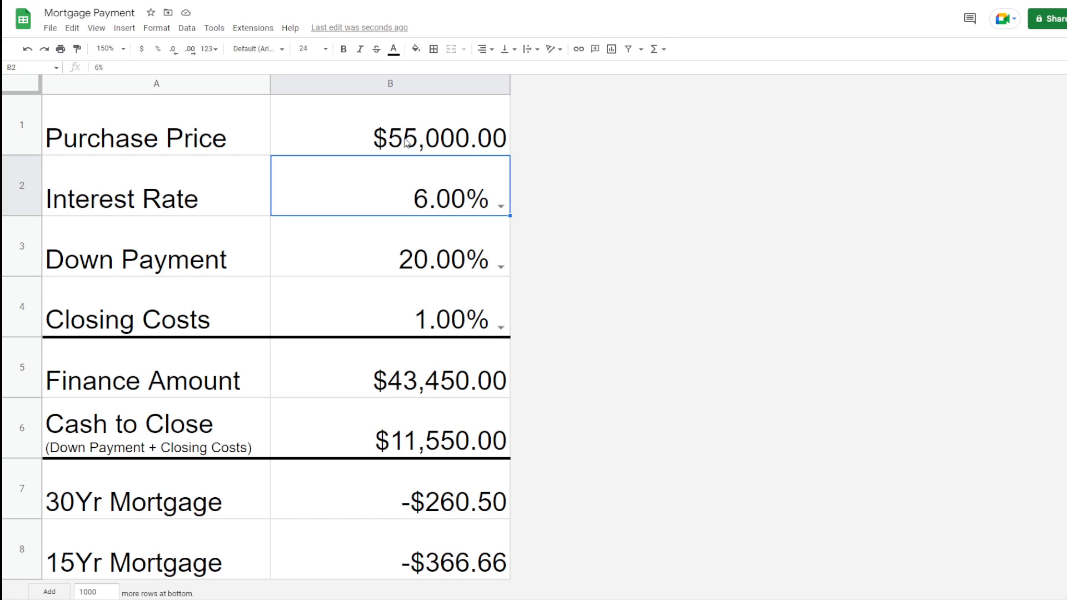
mouse_move(506, 267)
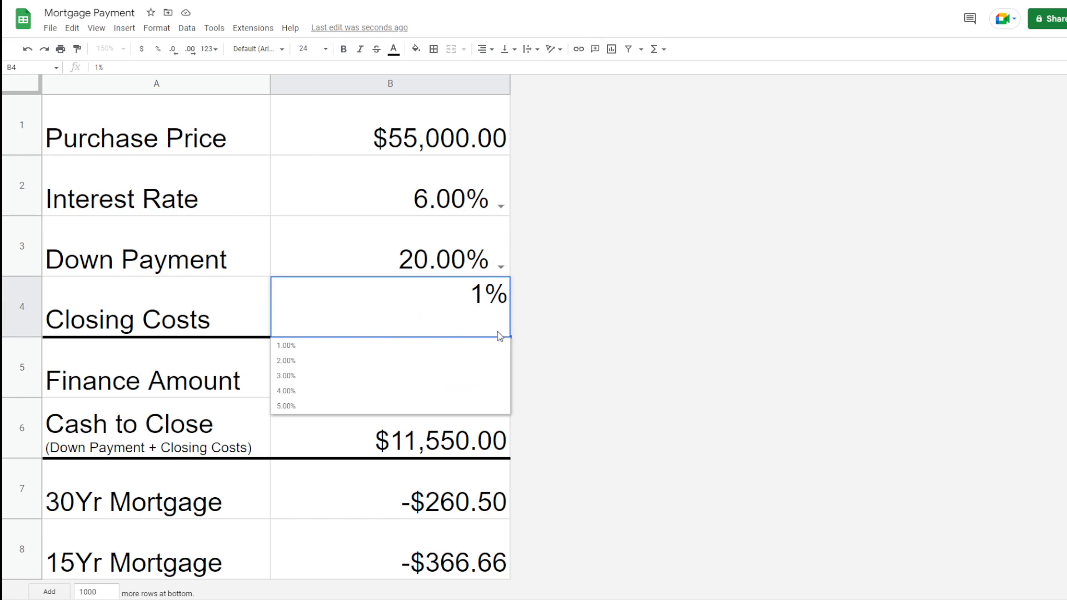
Step: Choose 3.00% from the Closing Costs dropdown in B4
click(285, 376)
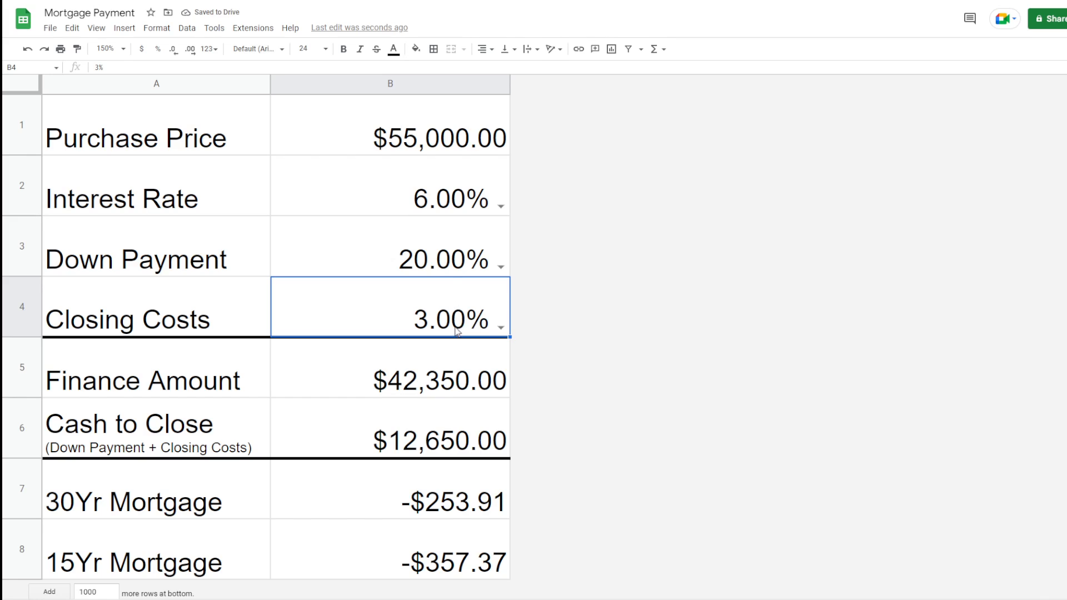
mouse_move(561, 262)
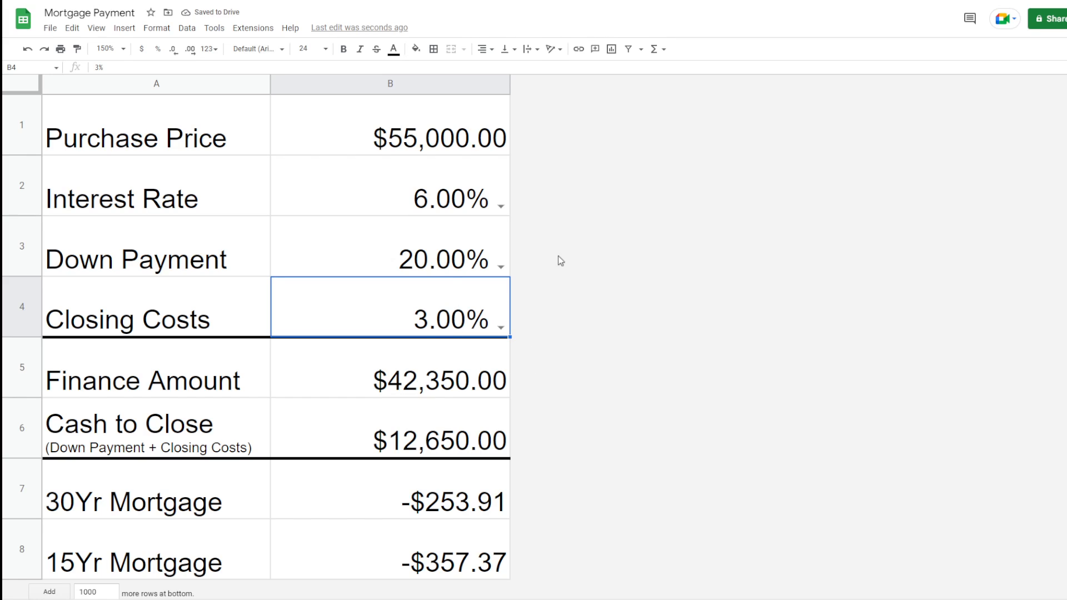
mouse_move(427, 313)
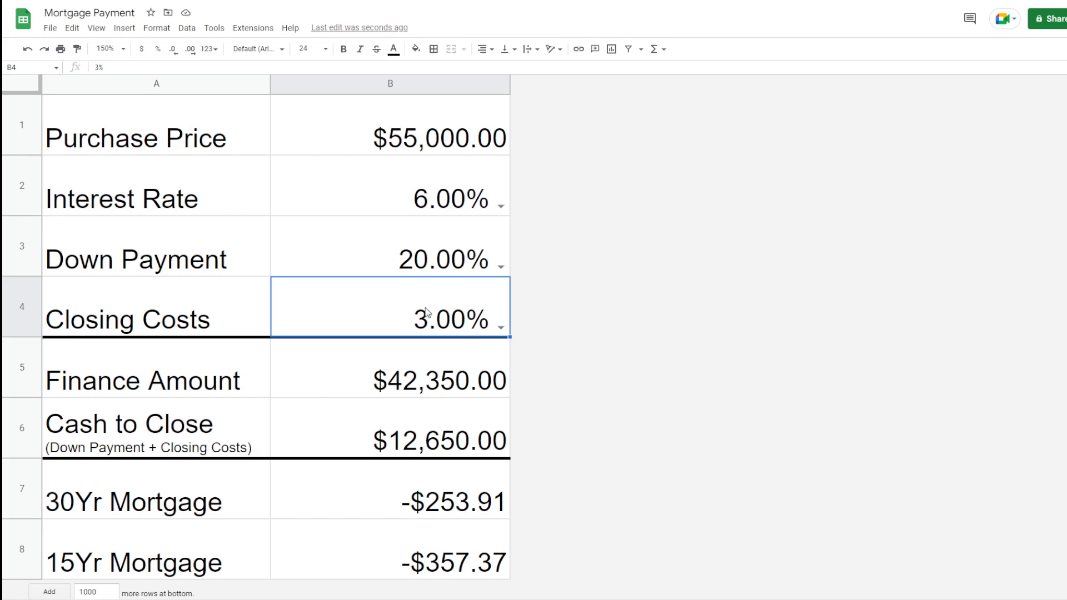
mouse_move(459, 382)
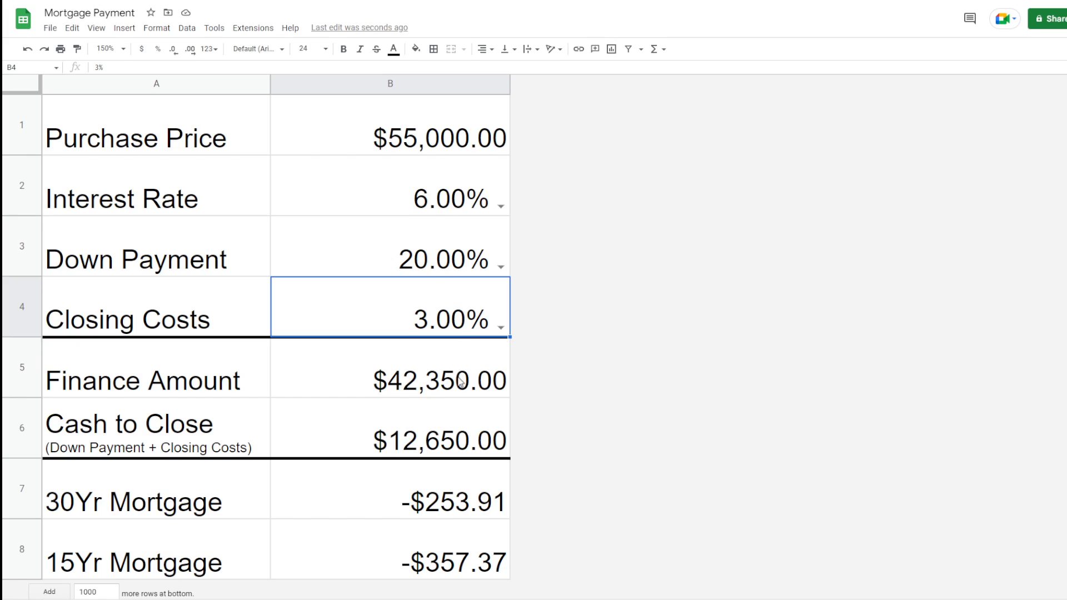
click(390, 380)
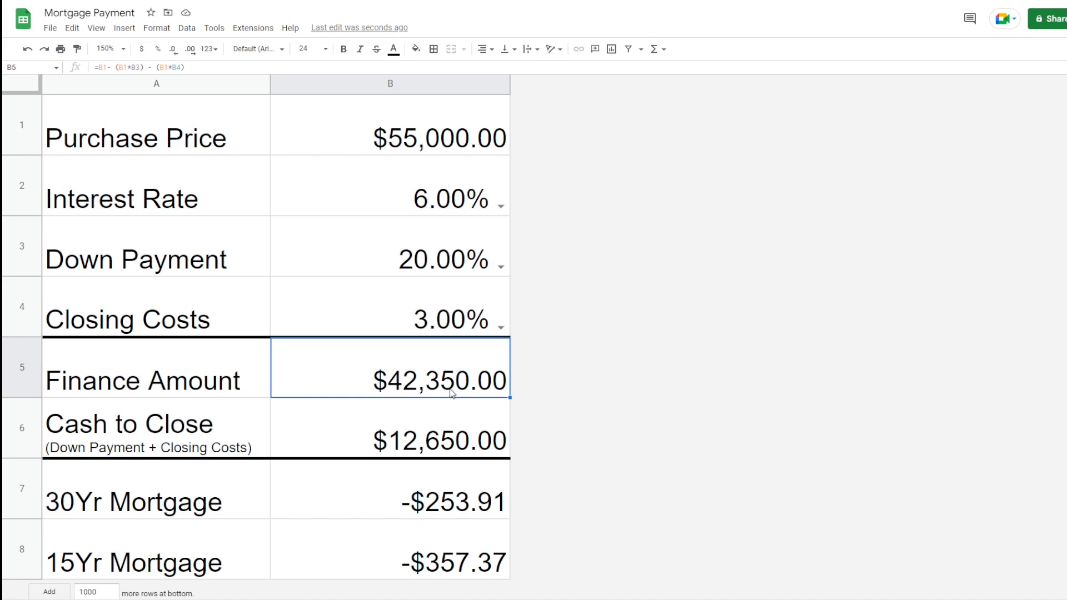
mouse_move(470, 257)
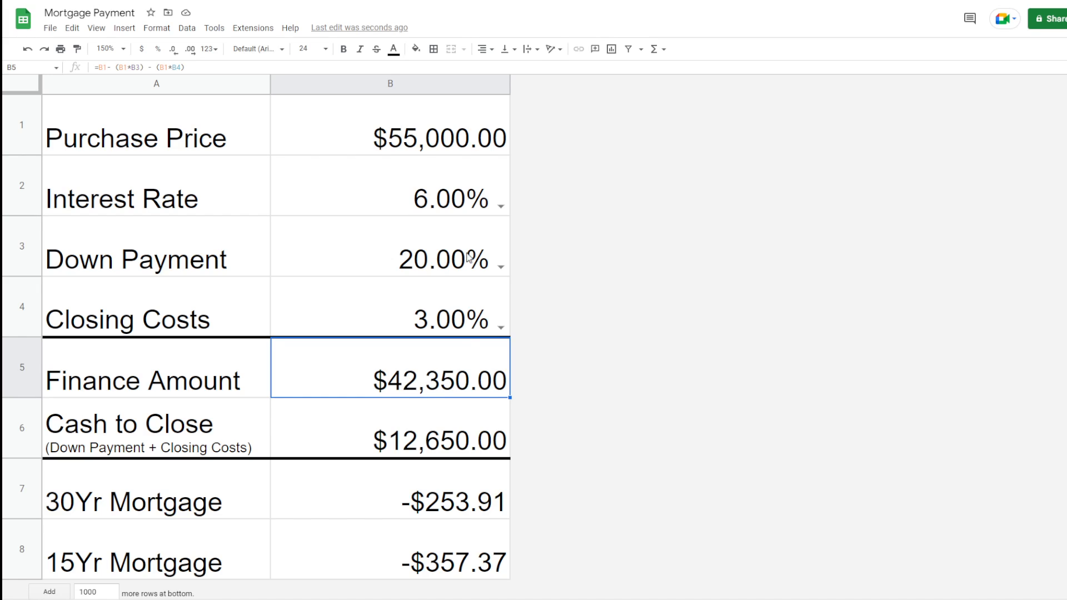
mouse_move(480, 136)
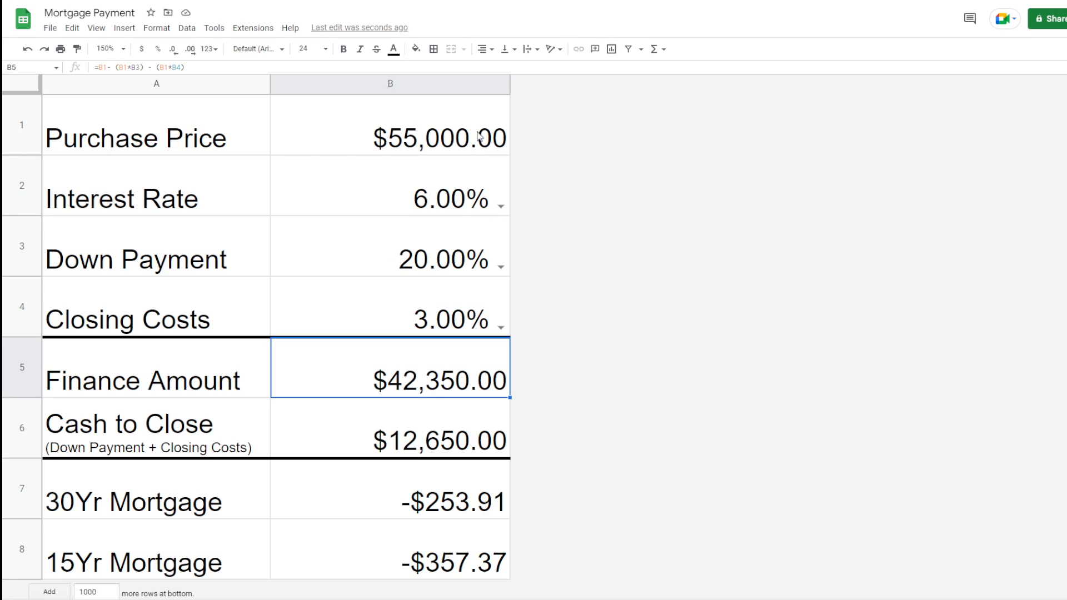
mouse_move(513, 210)
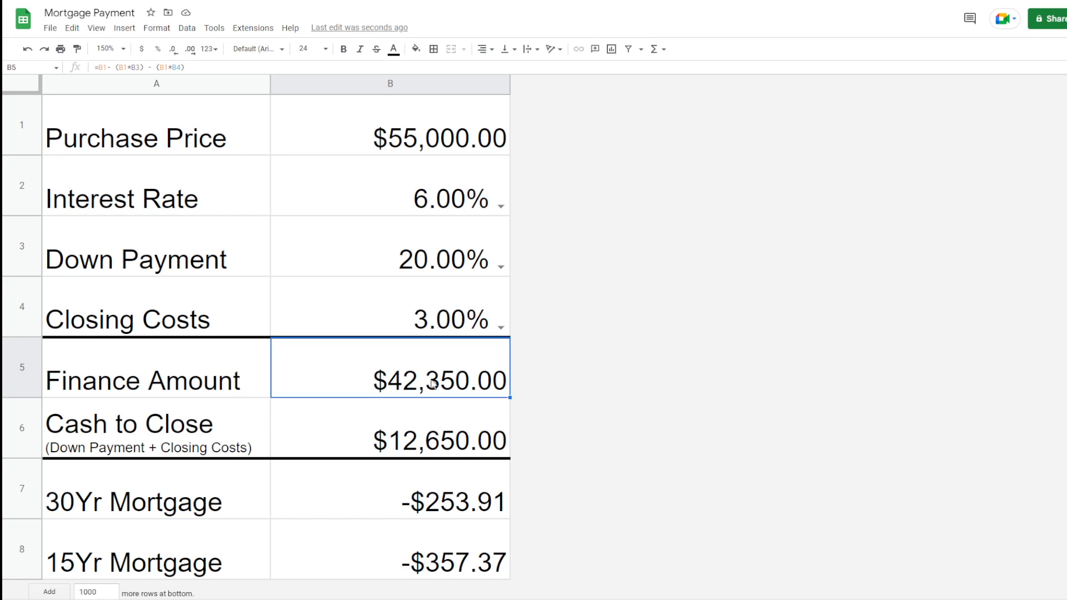
mouse_move(413, 409)
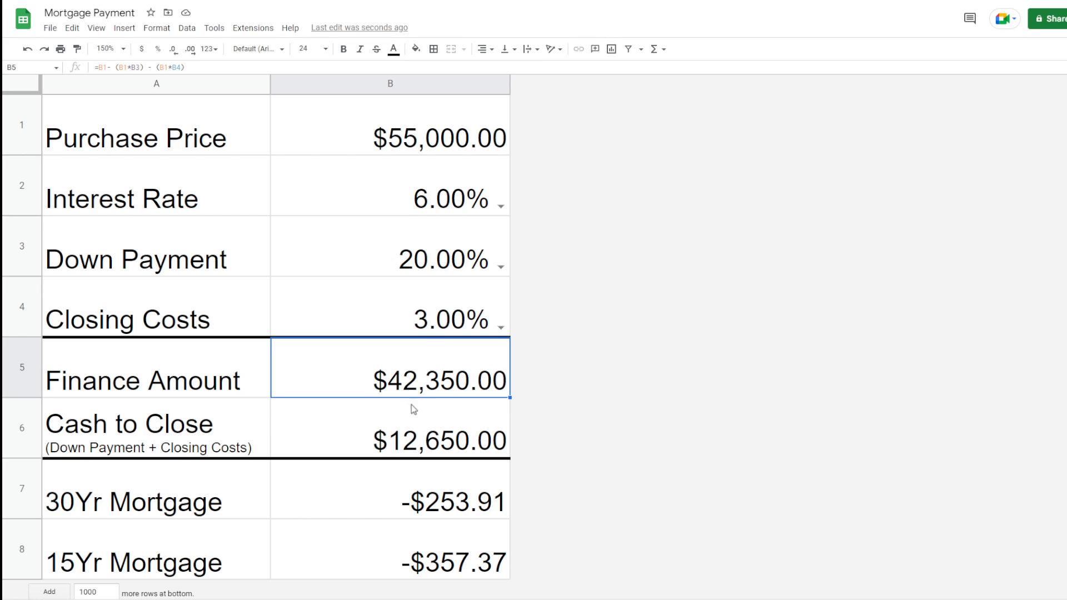
mouse_move(471, 327)
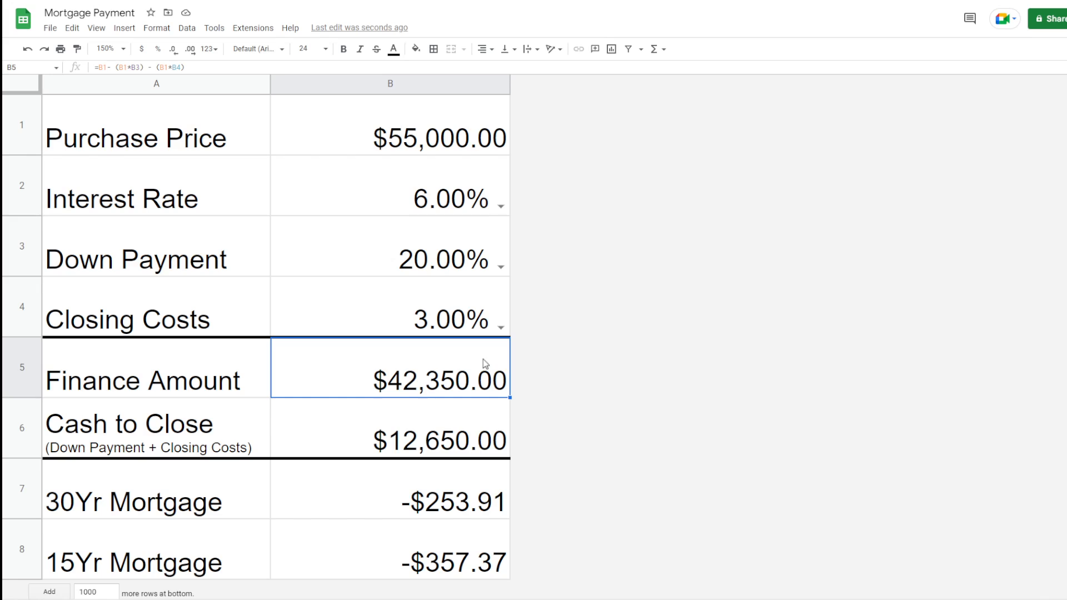
mouse_move(433, 422)
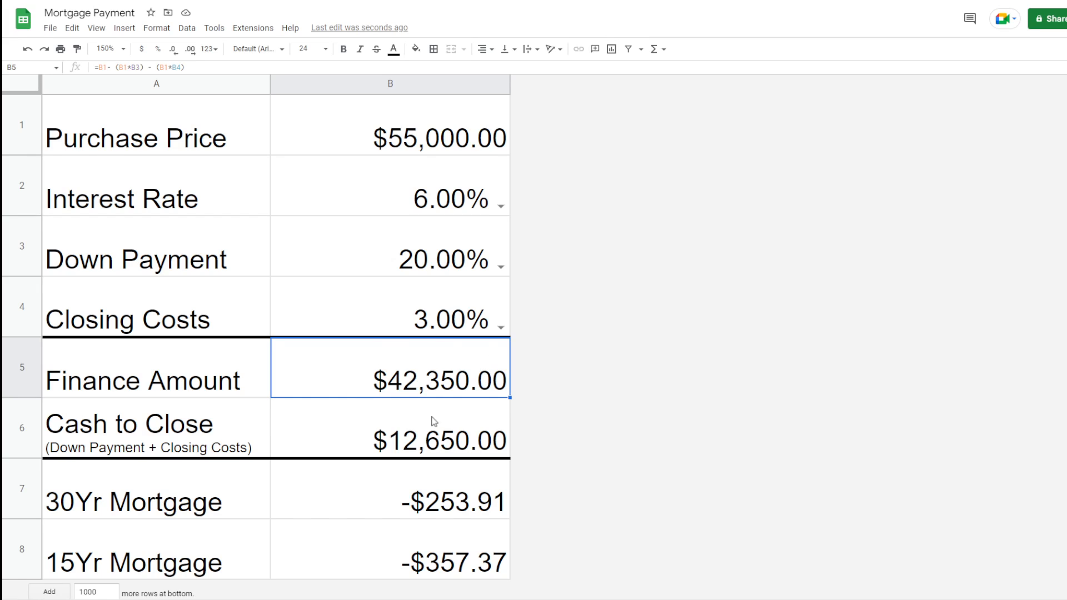
mouse_move(436, 452)
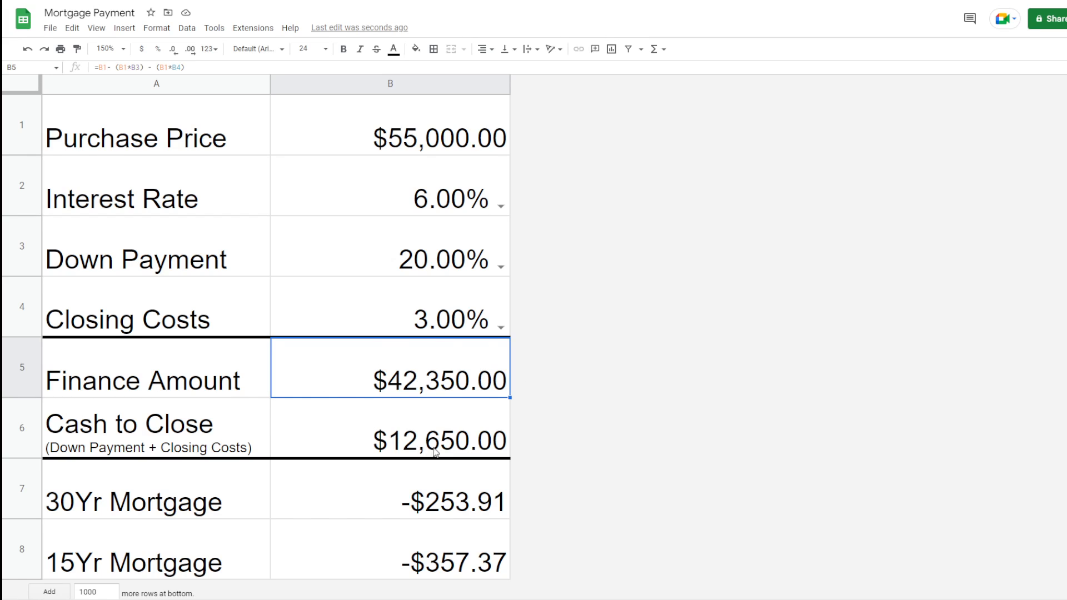
mouse_move(480, 266)
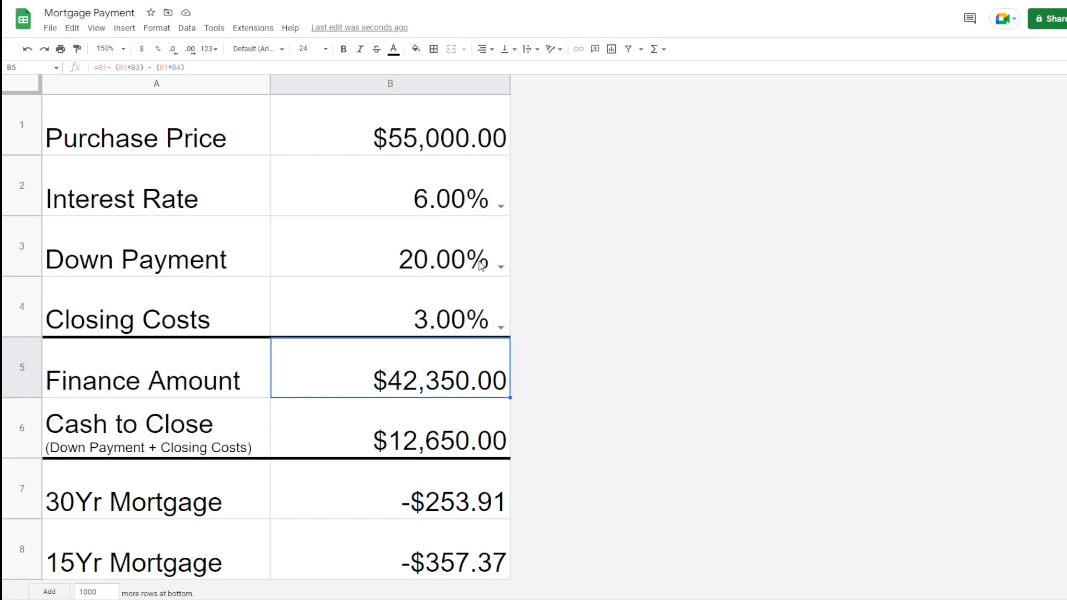
mouse_move(470, 335)
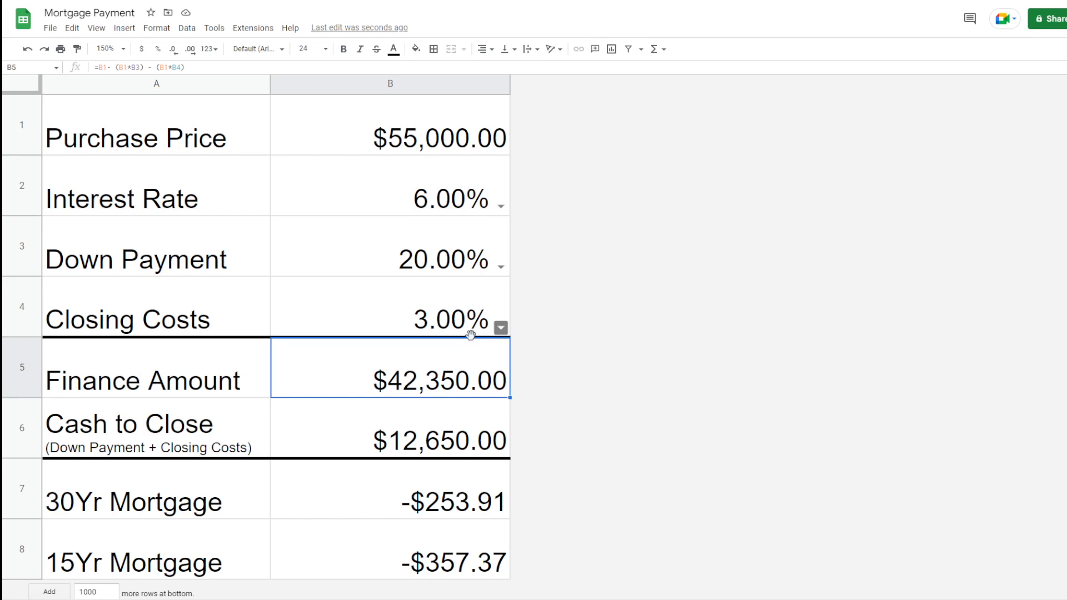
mouse_move(448, 446)
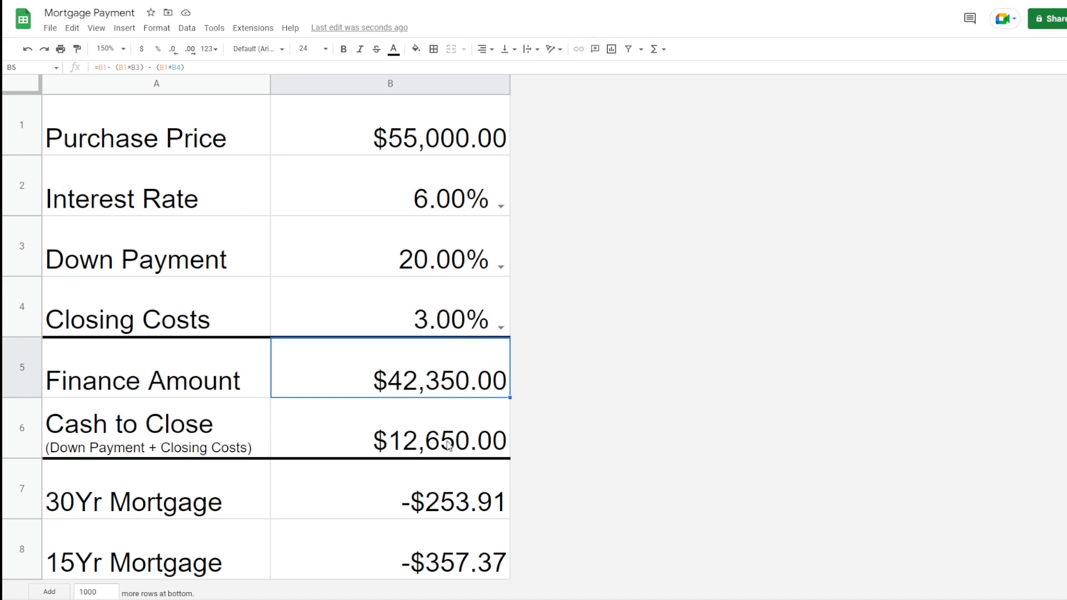
mouse_move(443, 461)
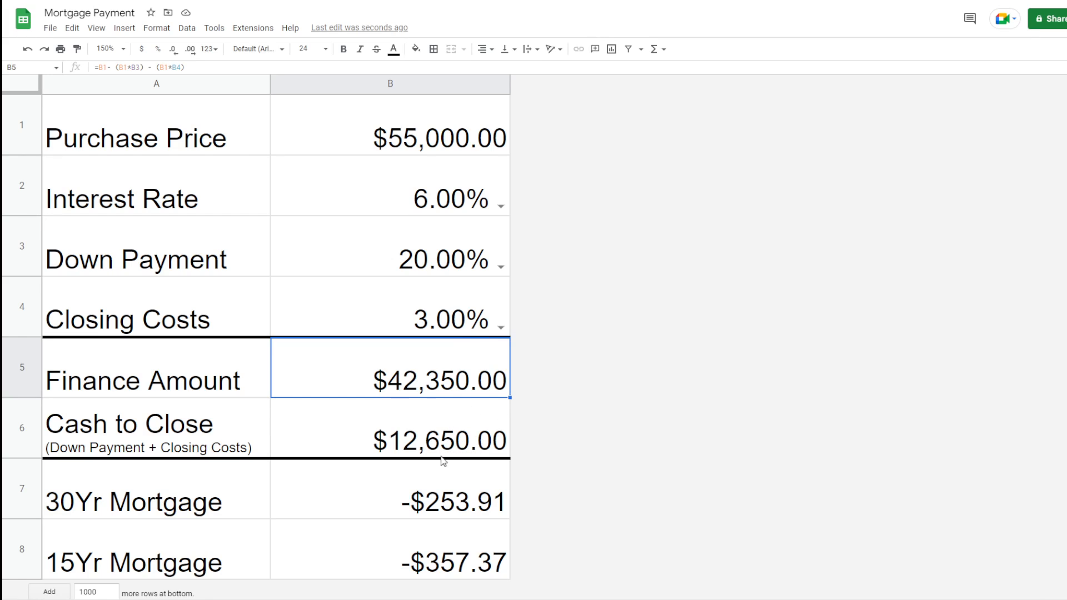
mouse_move(454, 456)
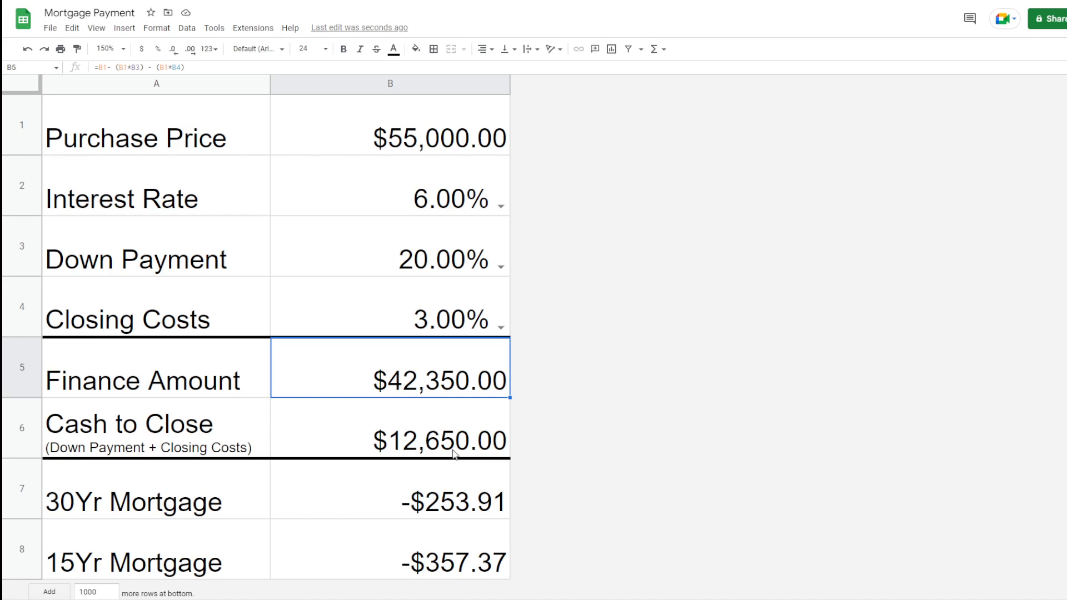
mouse_move(255, 452)
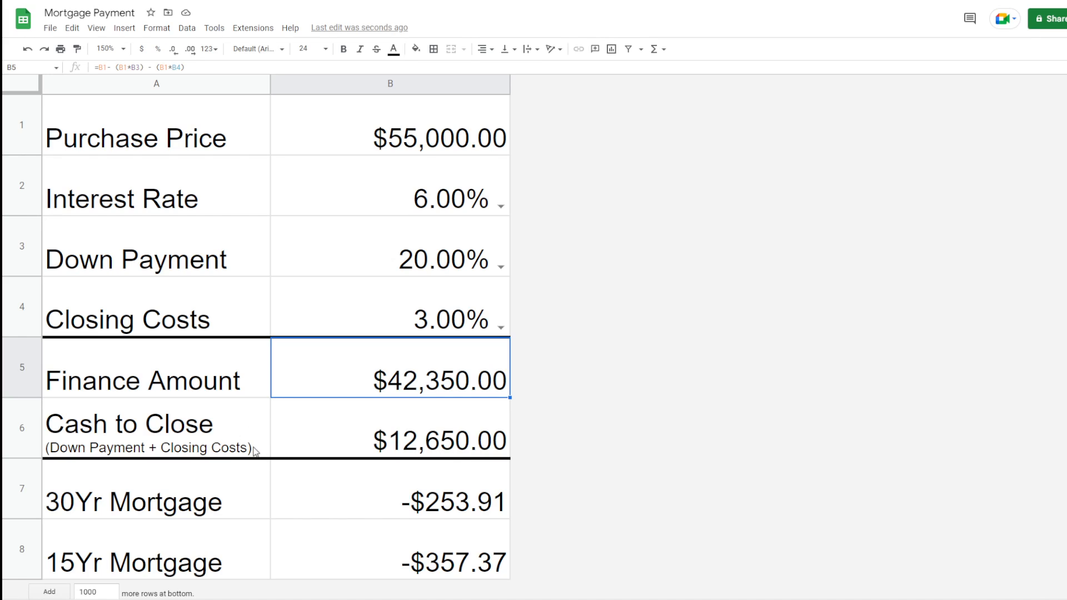
mouse_move(418, 418)
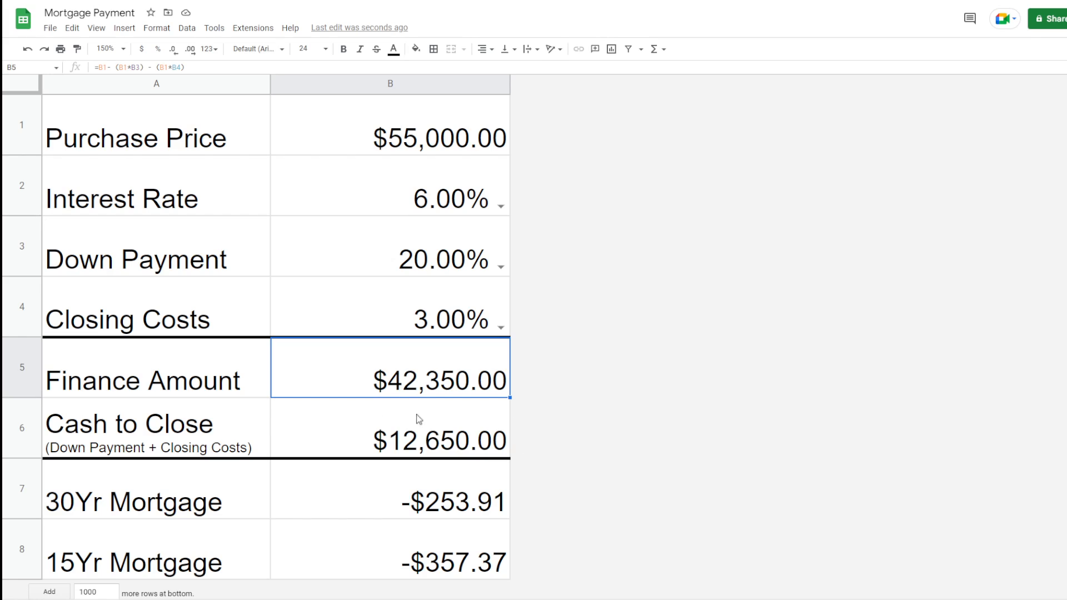
mouse_move(511, 422)
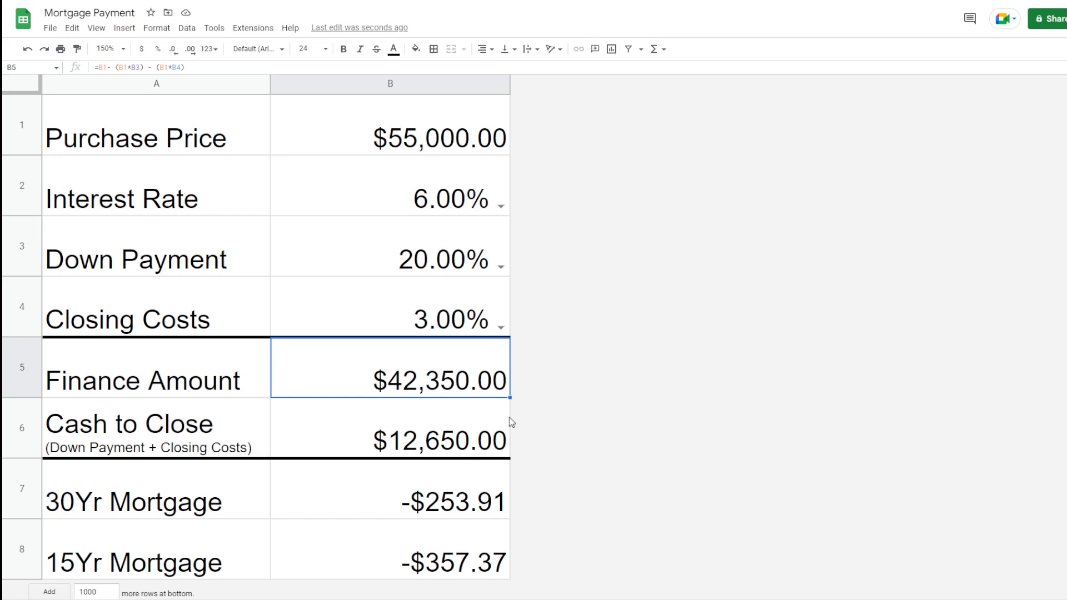
mouse_move(418, 431)
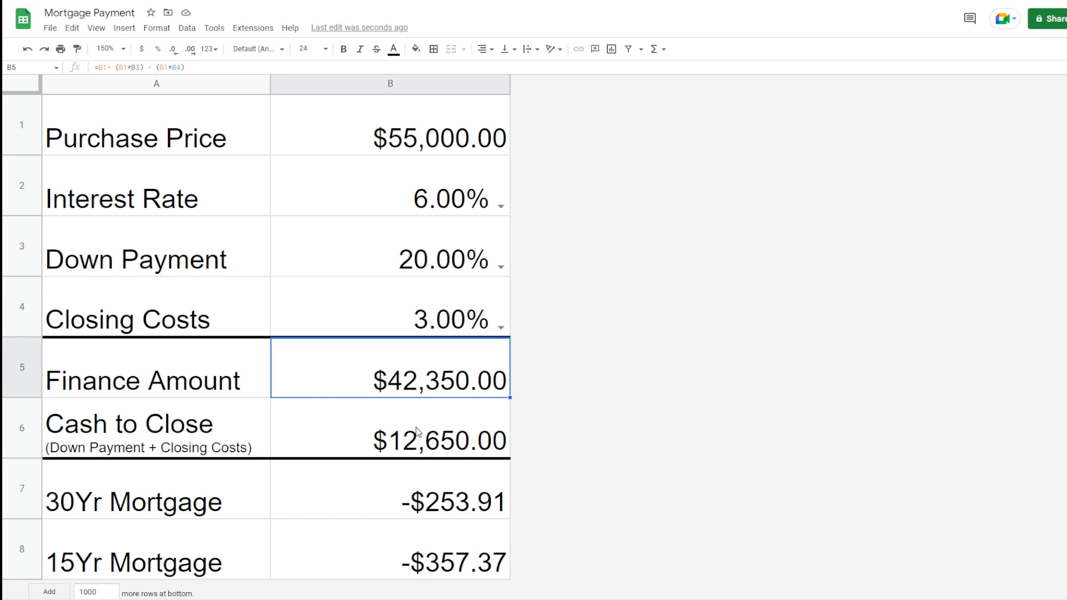
mouse_move(191, 348)
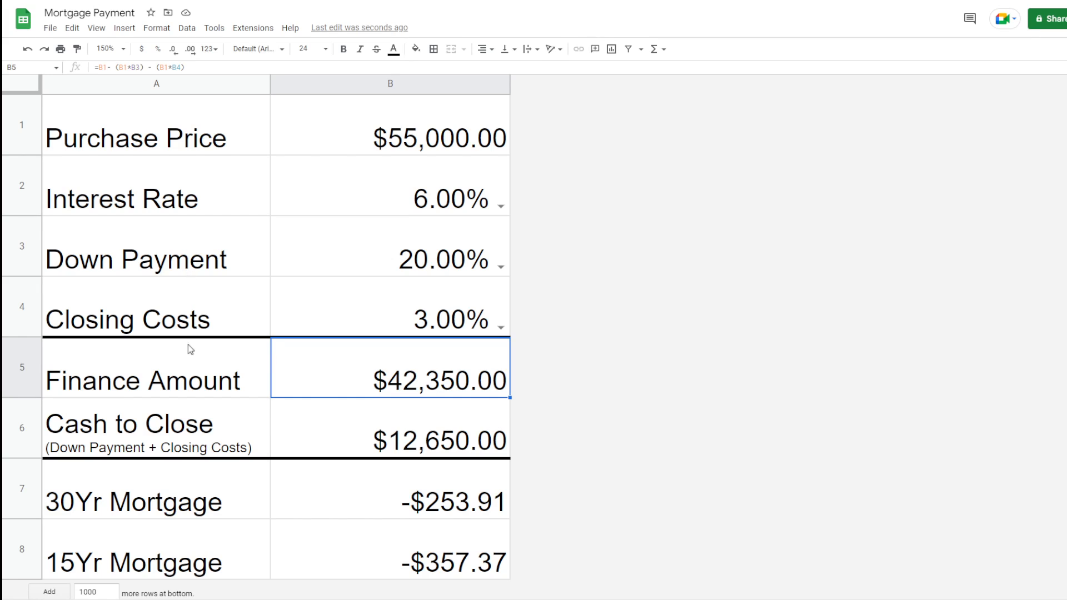
mouse_move(467, 446)
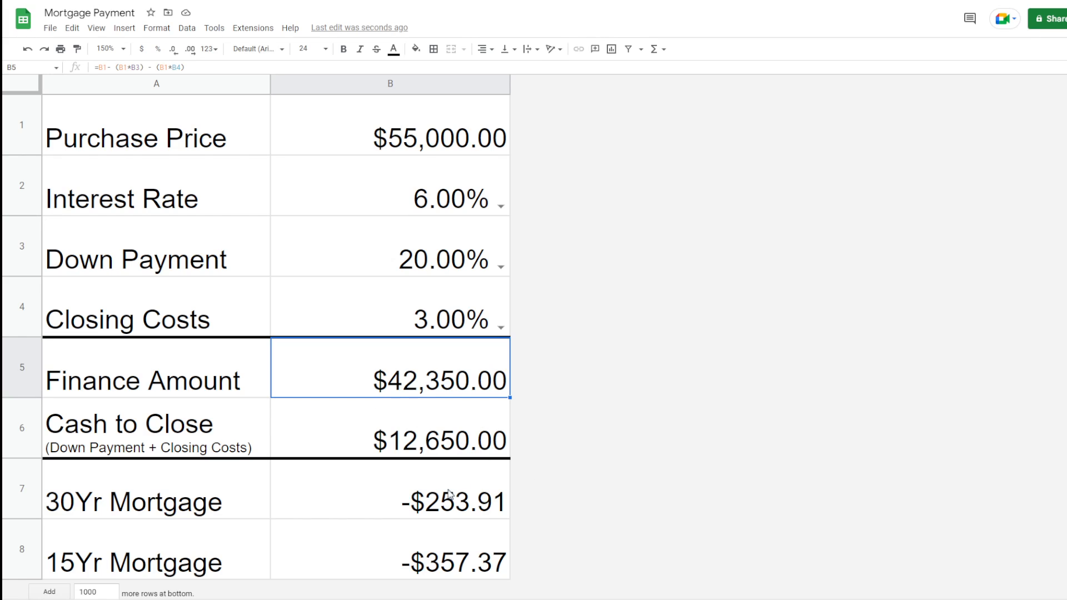
mouse_move(455, 403)
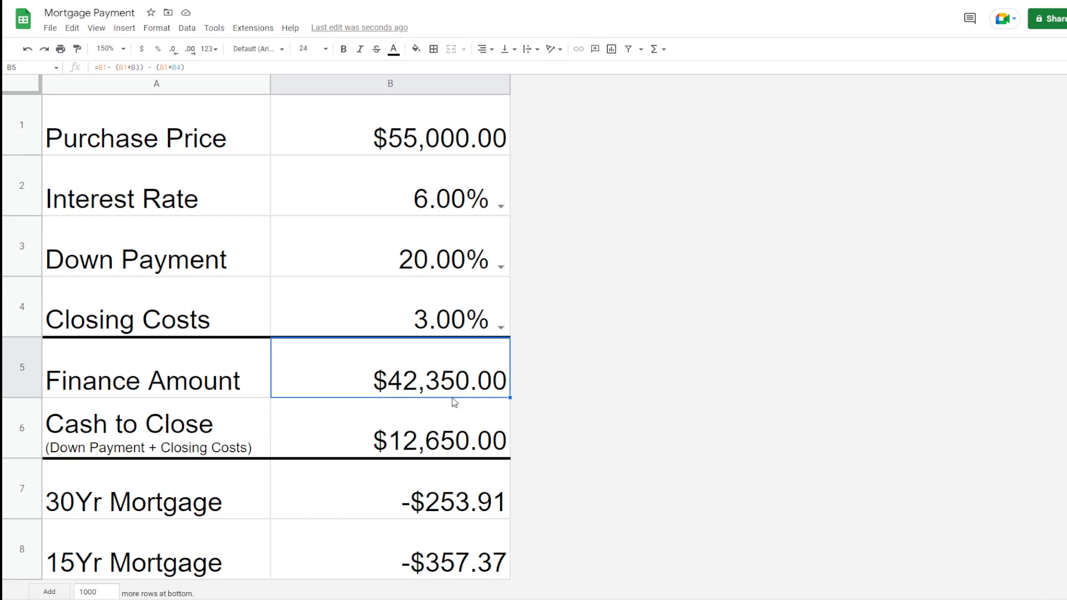
mouse_move(479, 456)
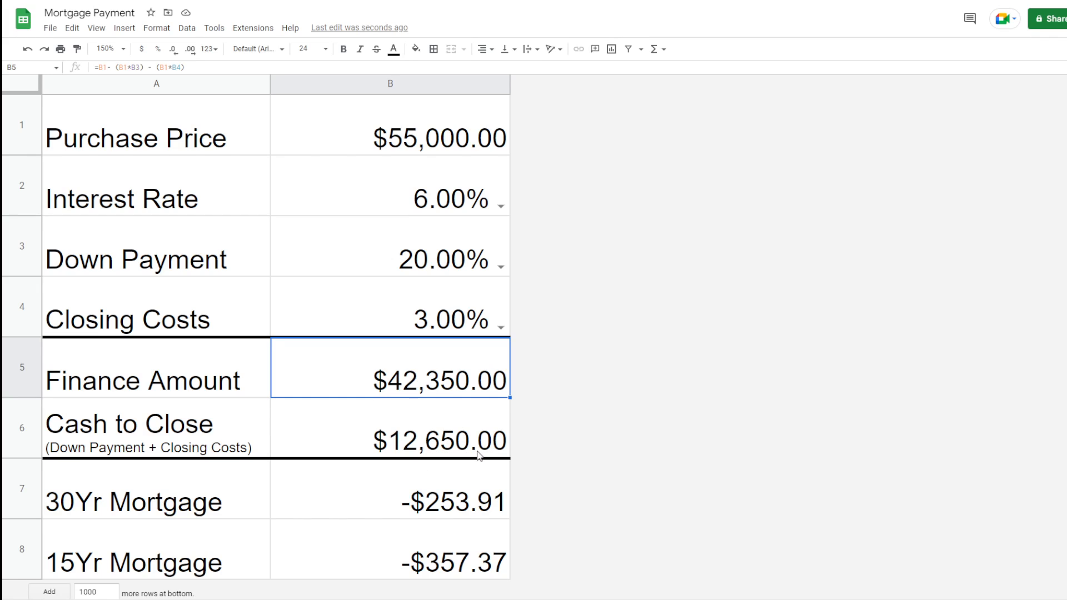
mouse_move(527, 507)
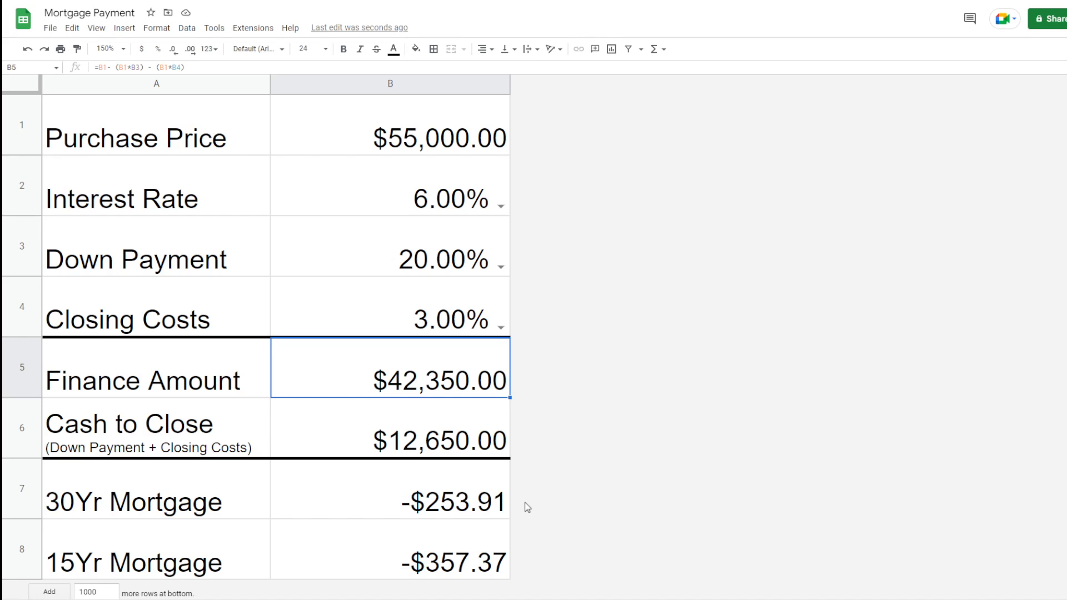
mouse_move(507, 503)
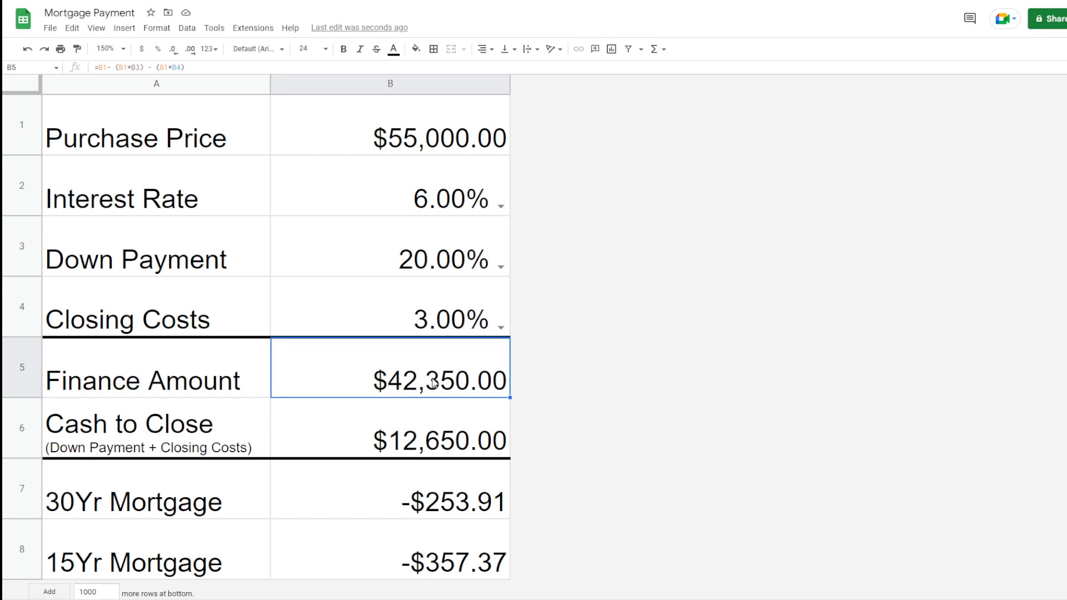
mouse_move(443, 389)
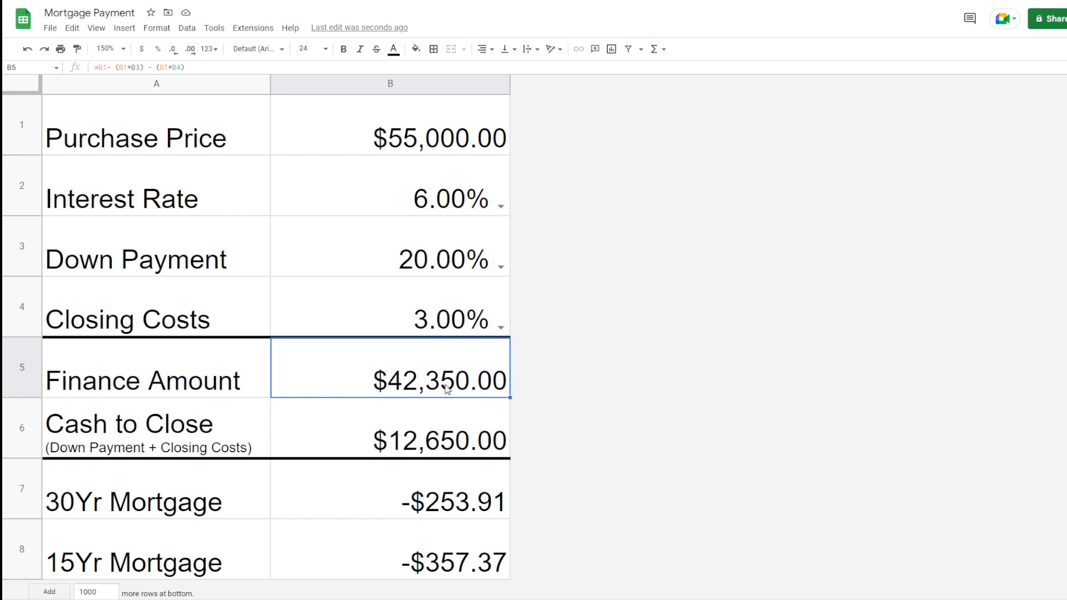
mouse_move(476, 468)
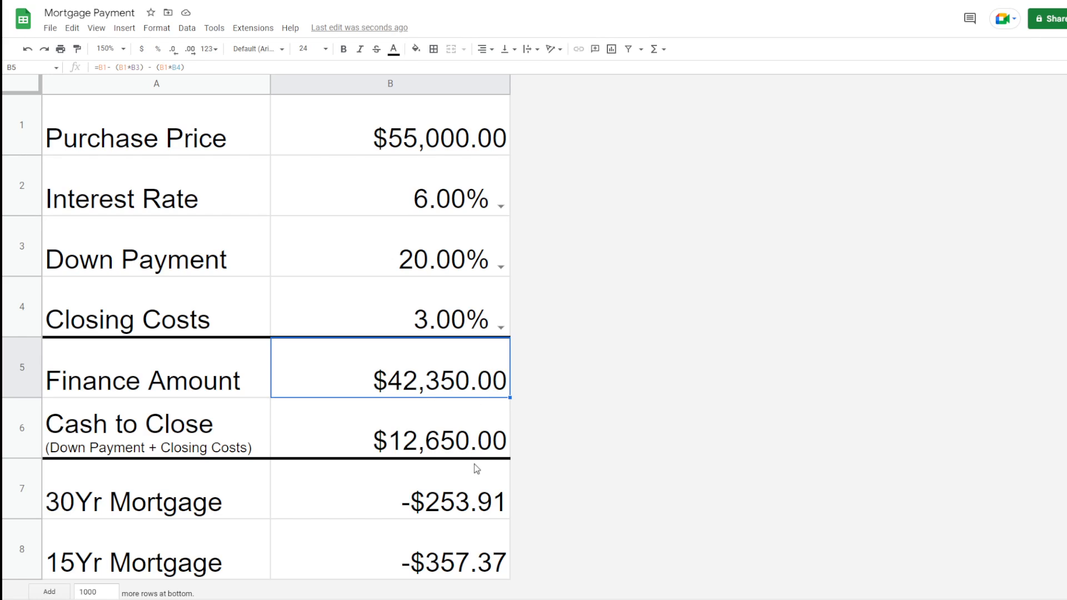
mouse_move(478, 486)
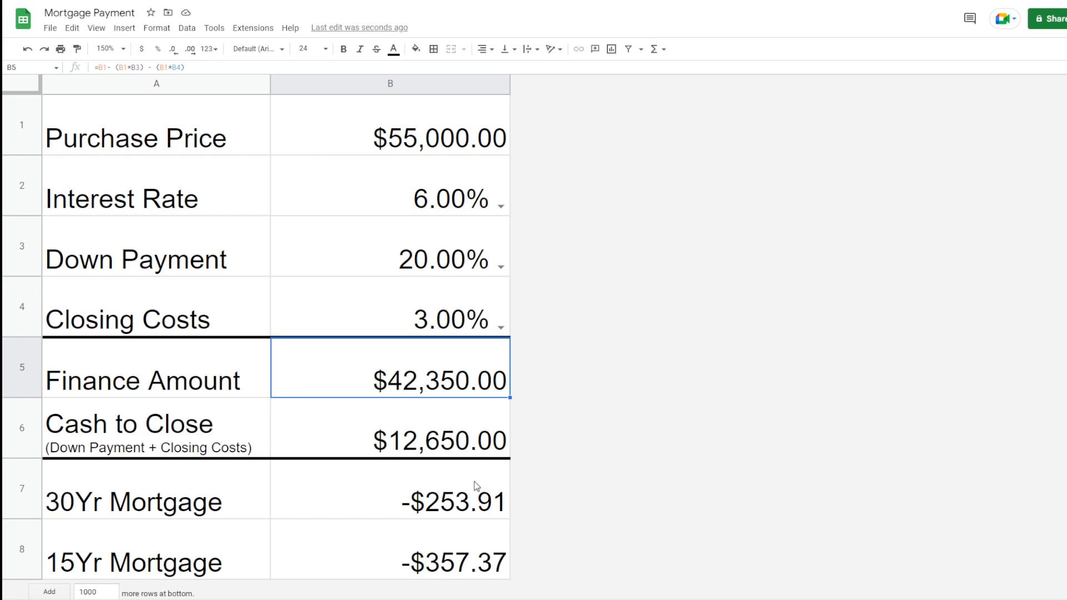
mouse_move(554, 279)
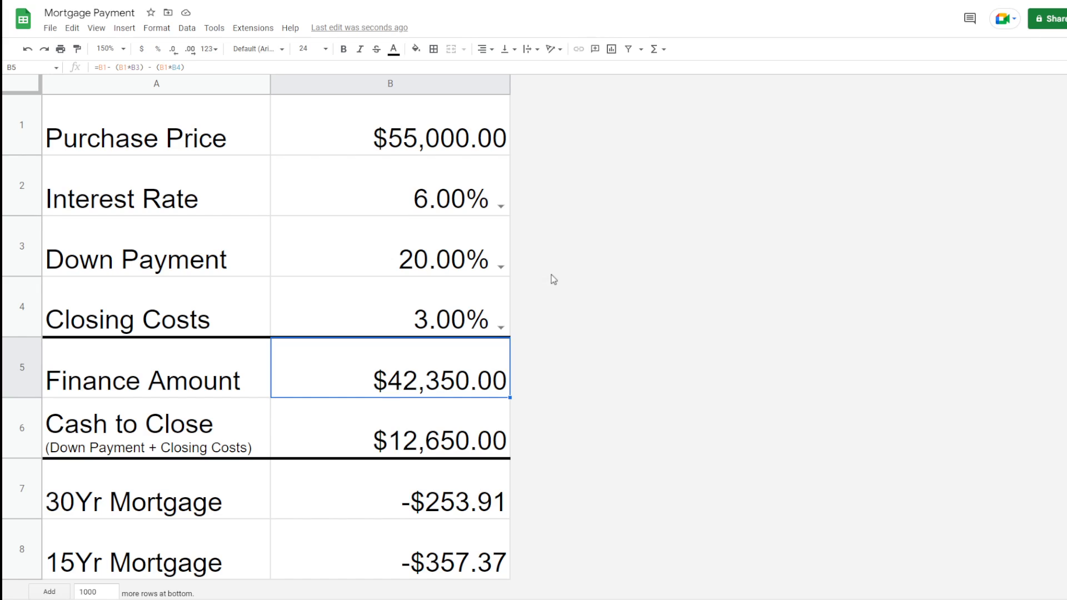
mouse_move(531, 453)
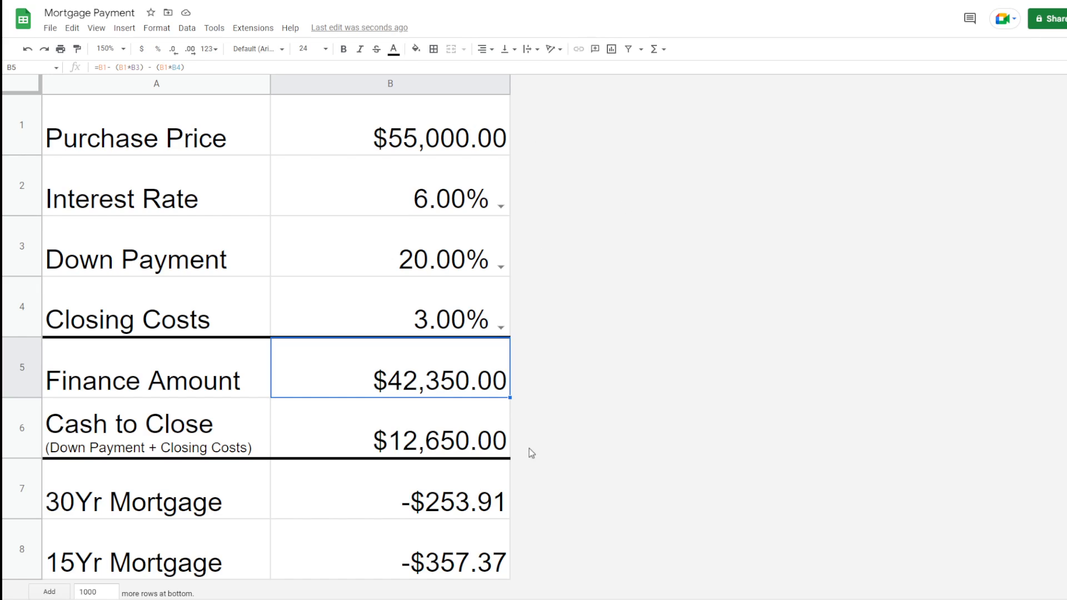
mouse_move(425, 516)
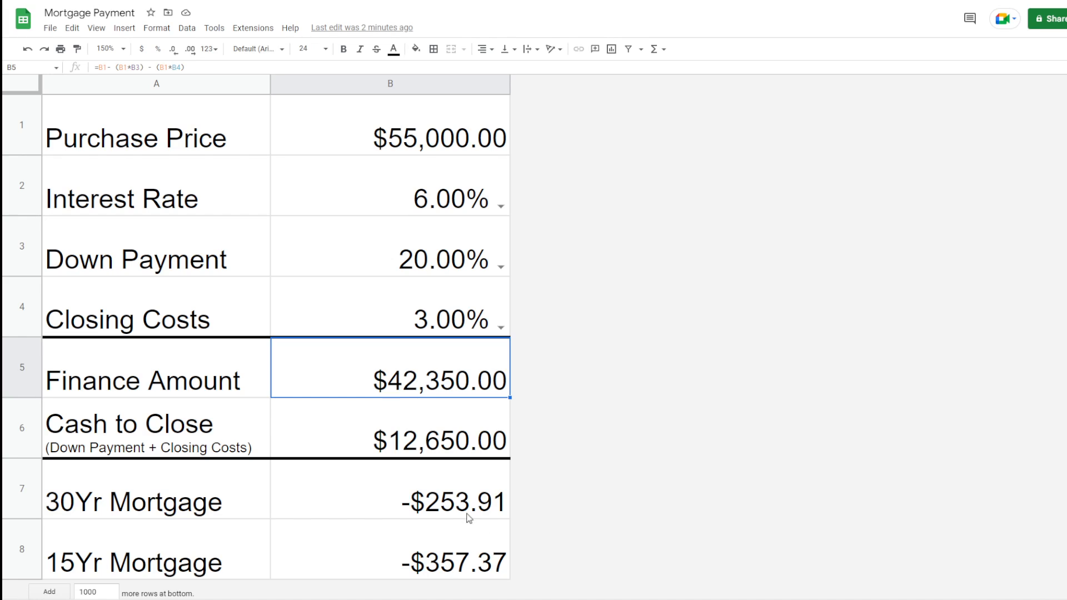
mouse_move(469, 585)
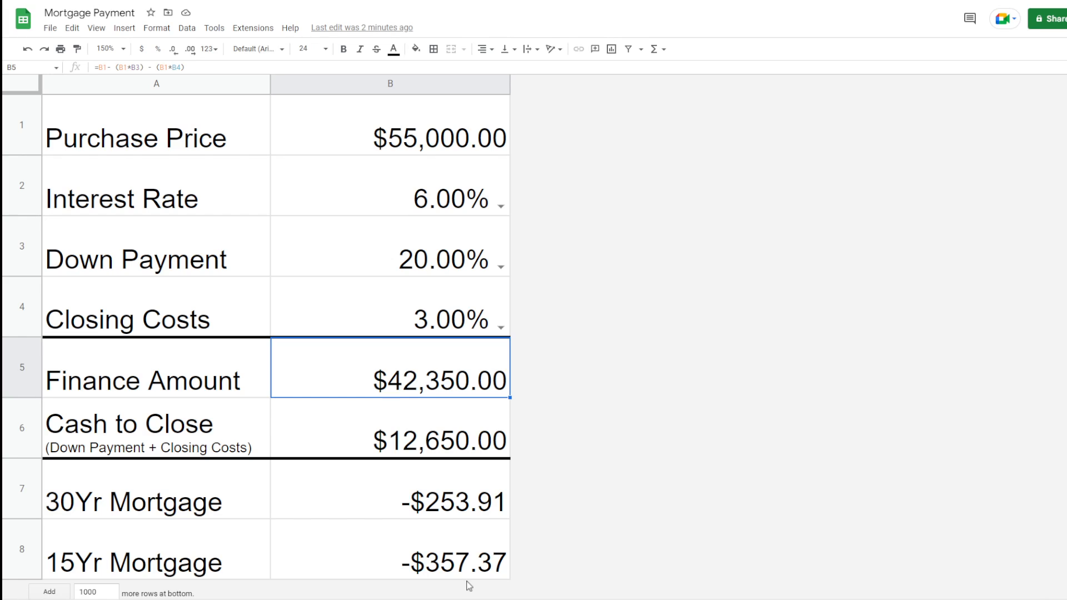
mouse_move(486, 519)
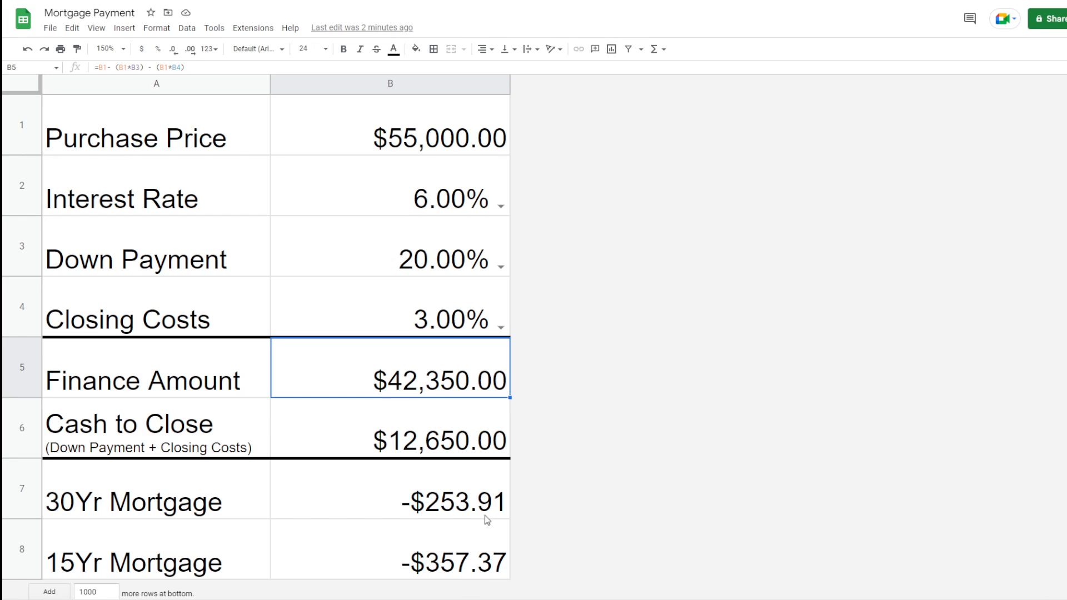
mouse_move(551, 572)
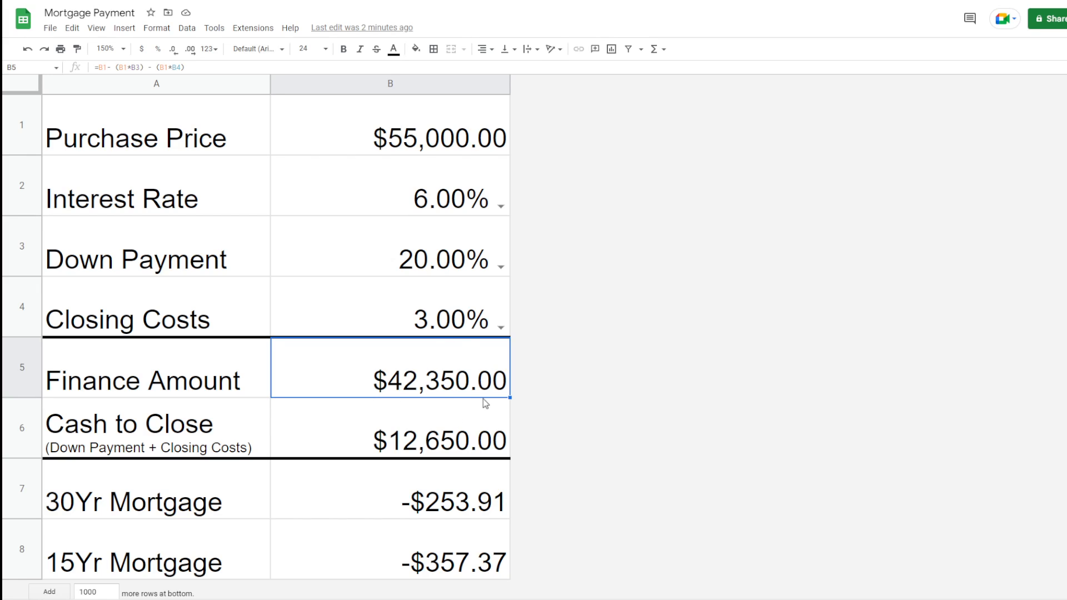
mouse_move(613, 494)
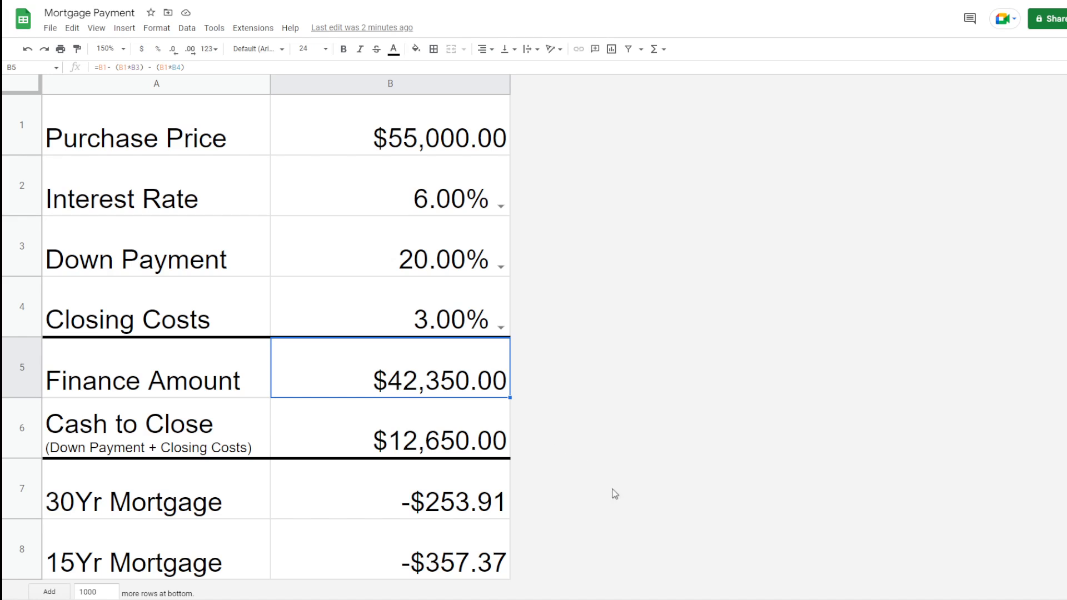
mouse_move(459, 591)
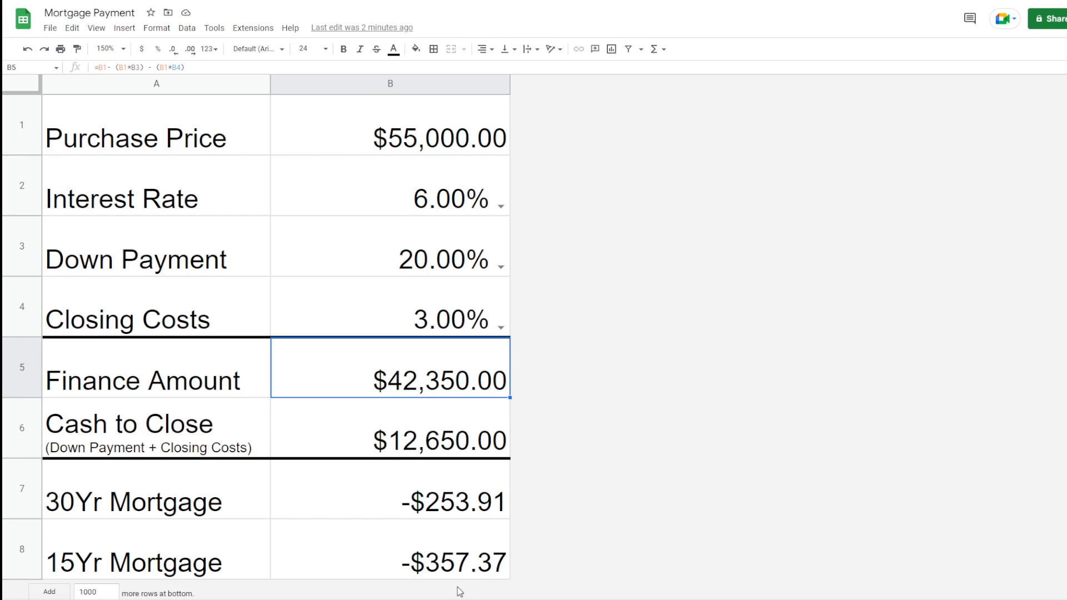
mouse_move(465, 412)
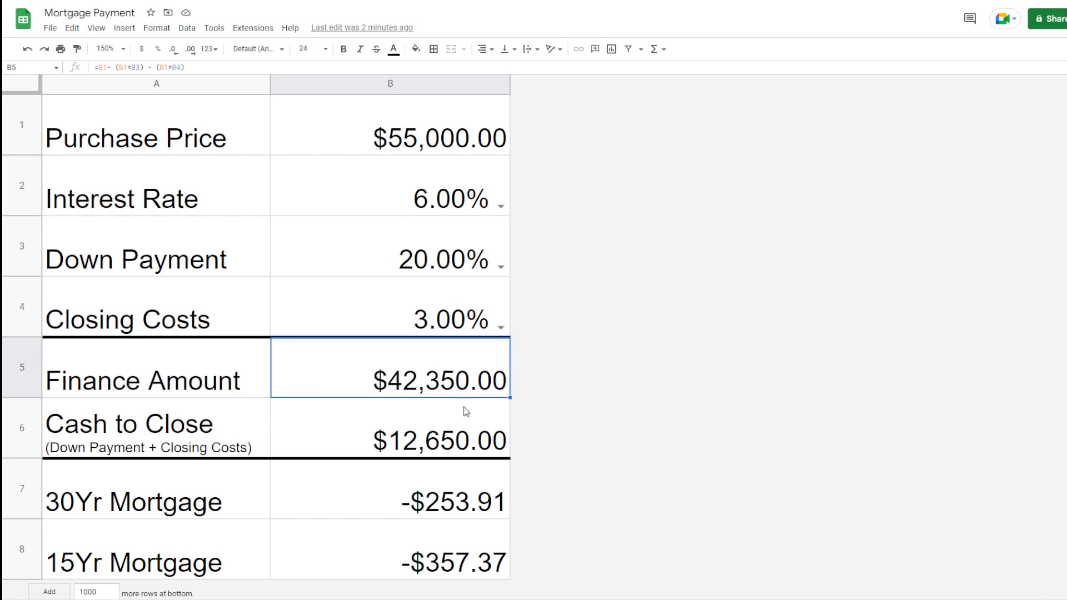
mouse_move(392, 543)
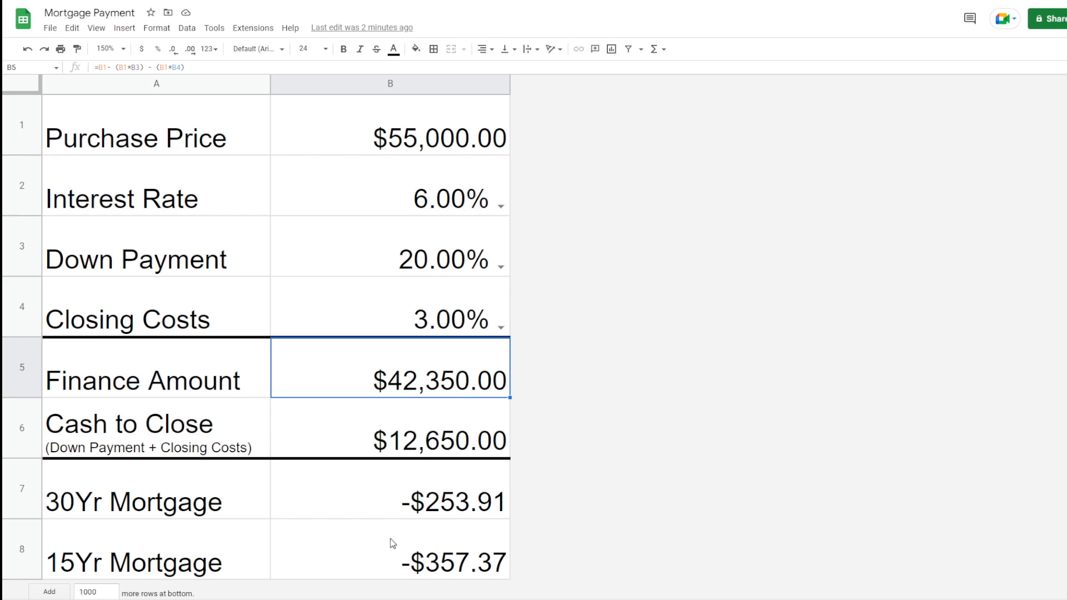
mouse_move(451, 542)
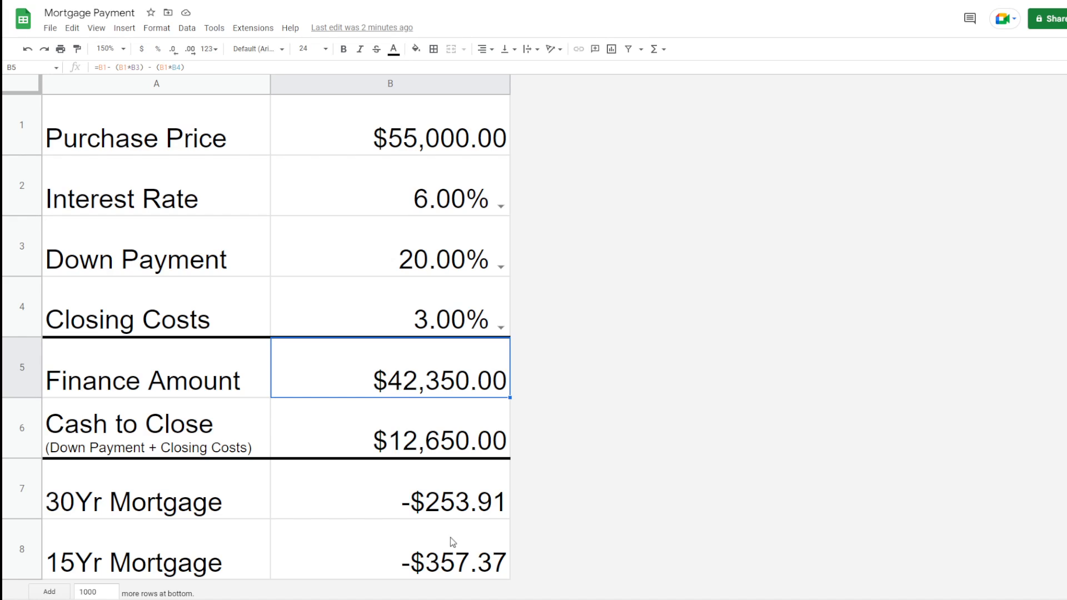
mouse_move(460, 568)
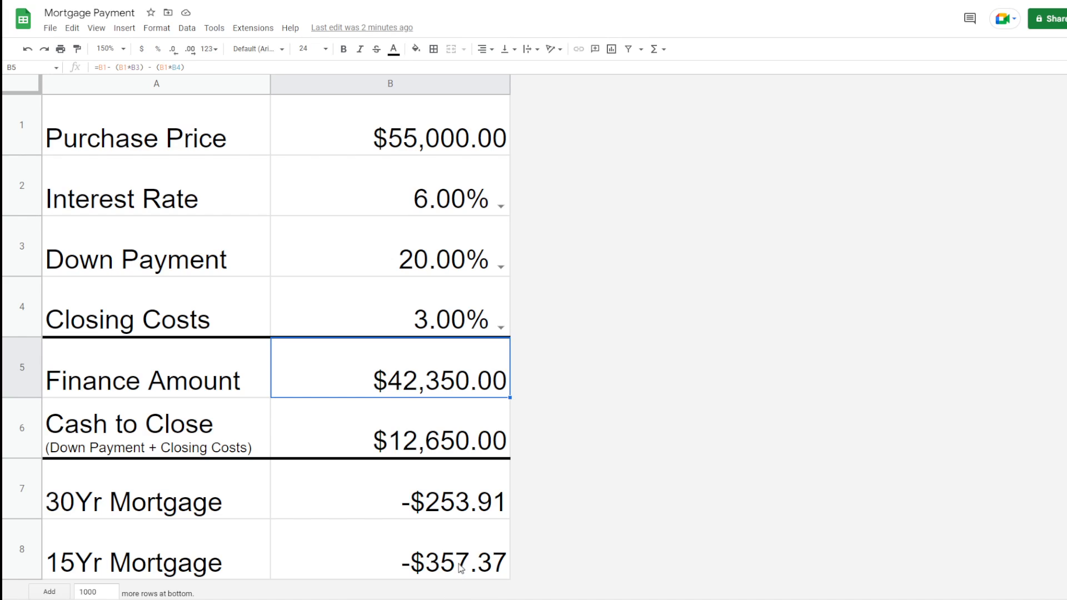
mouse_move(439, 589)
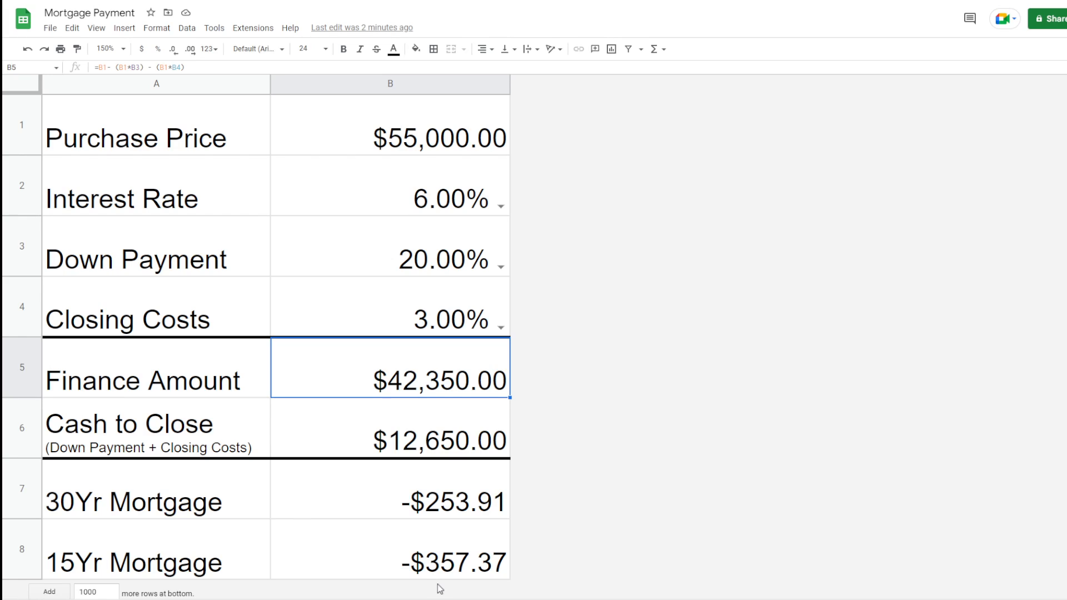
mouse_move(455, 579)
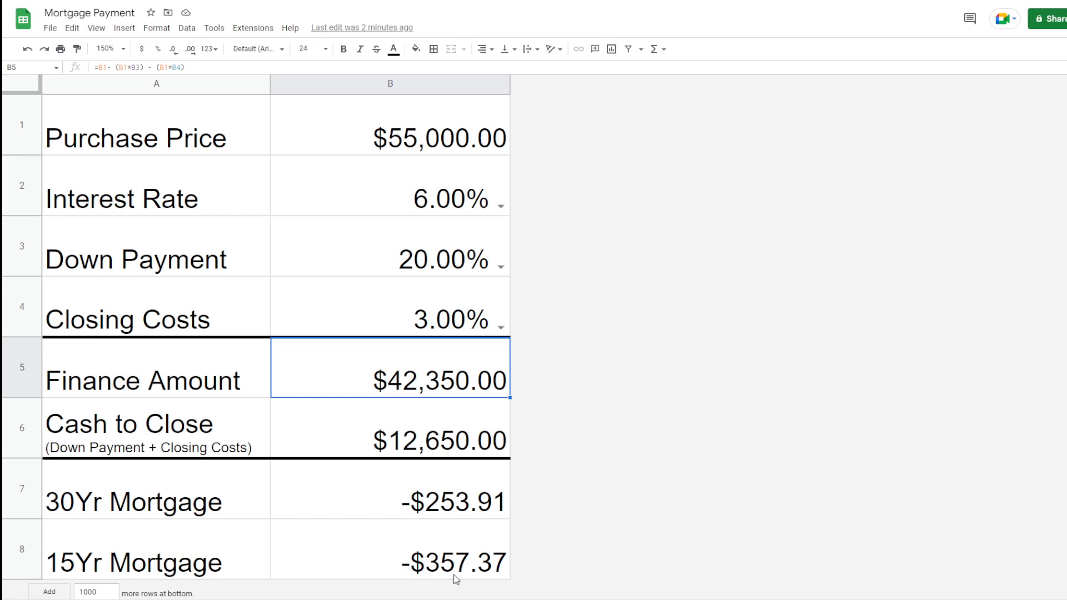
mouse_move(498, 580)
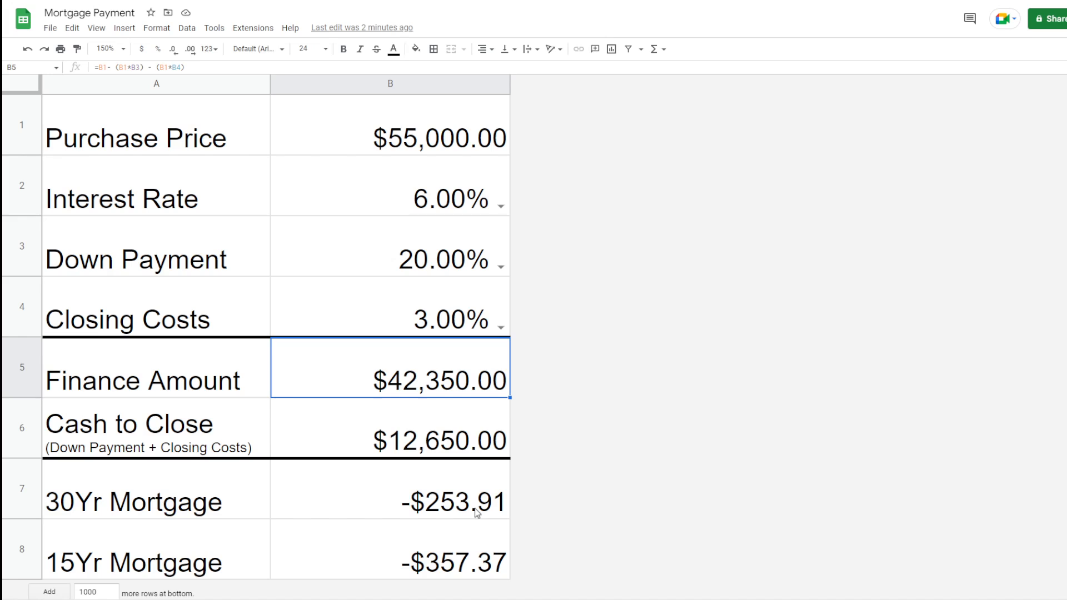
mouse_move(545, 343)
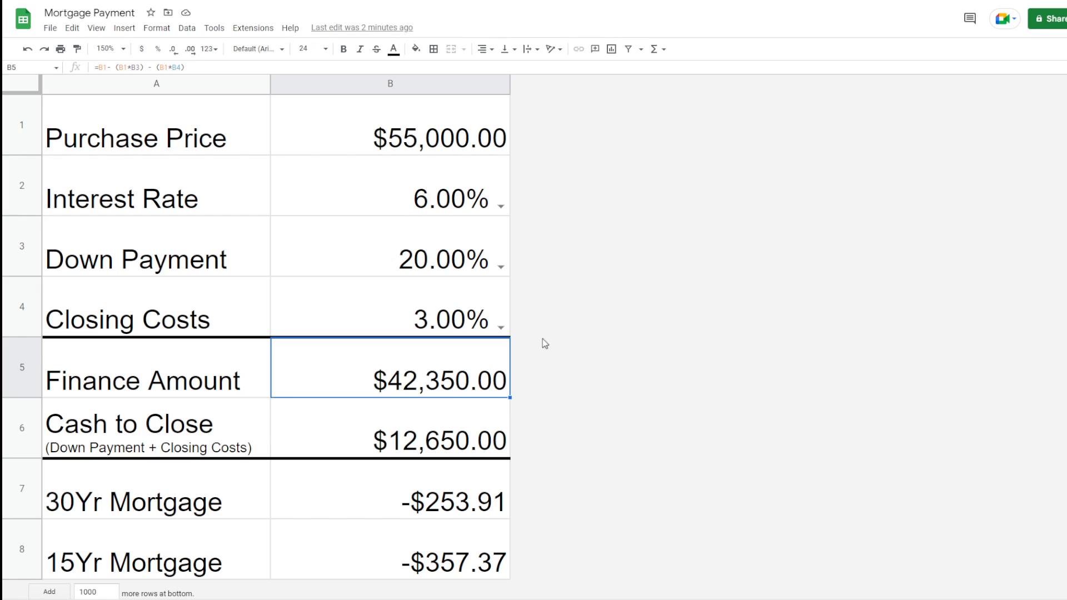
mouse_move(520, 489)
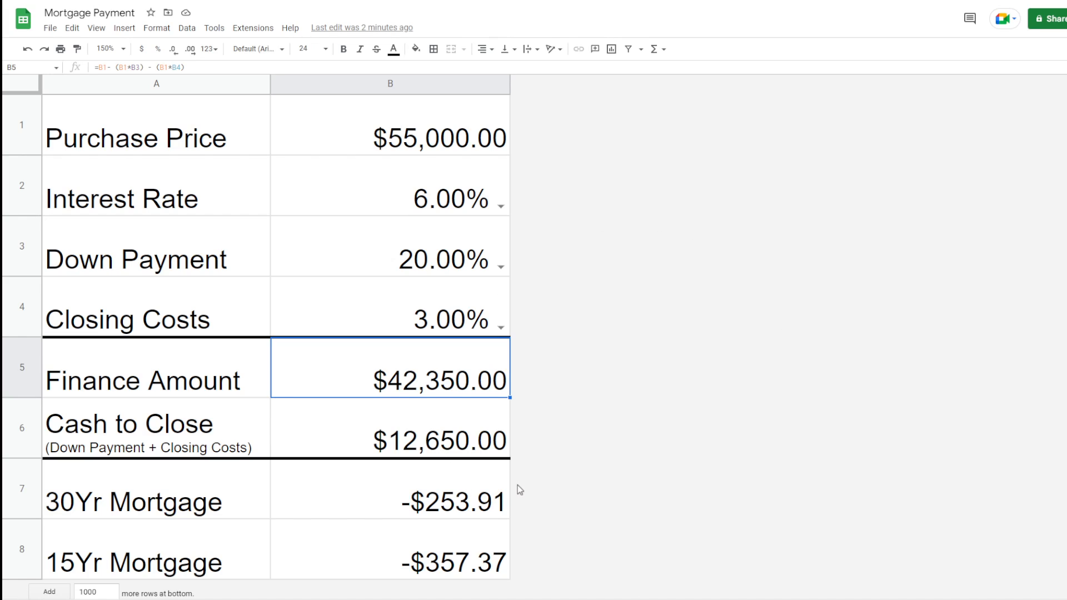
mouse_move(743, 365)
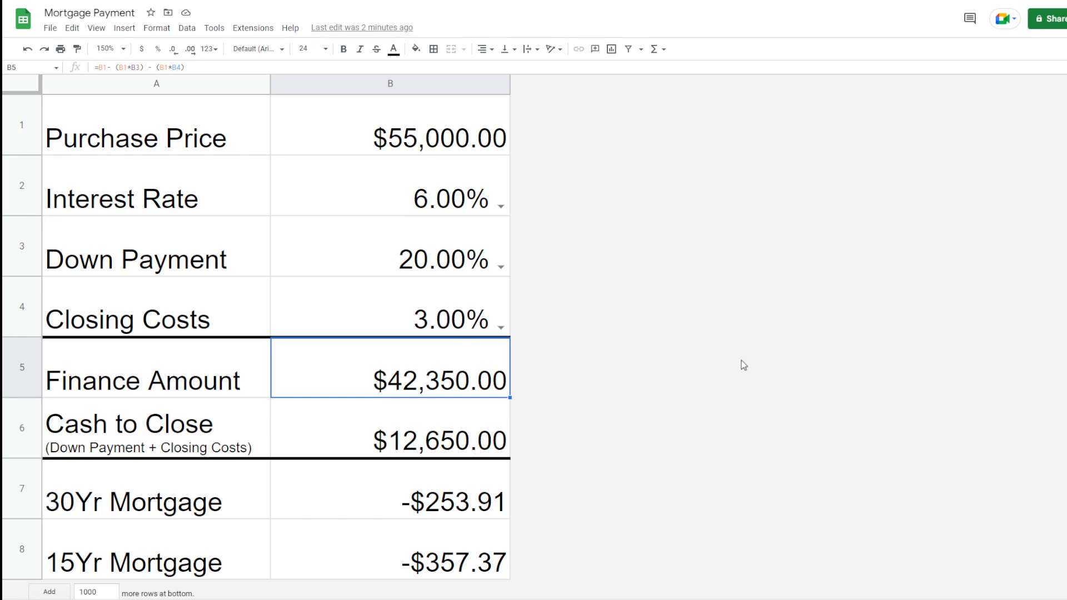
mouse_move(388, 565)
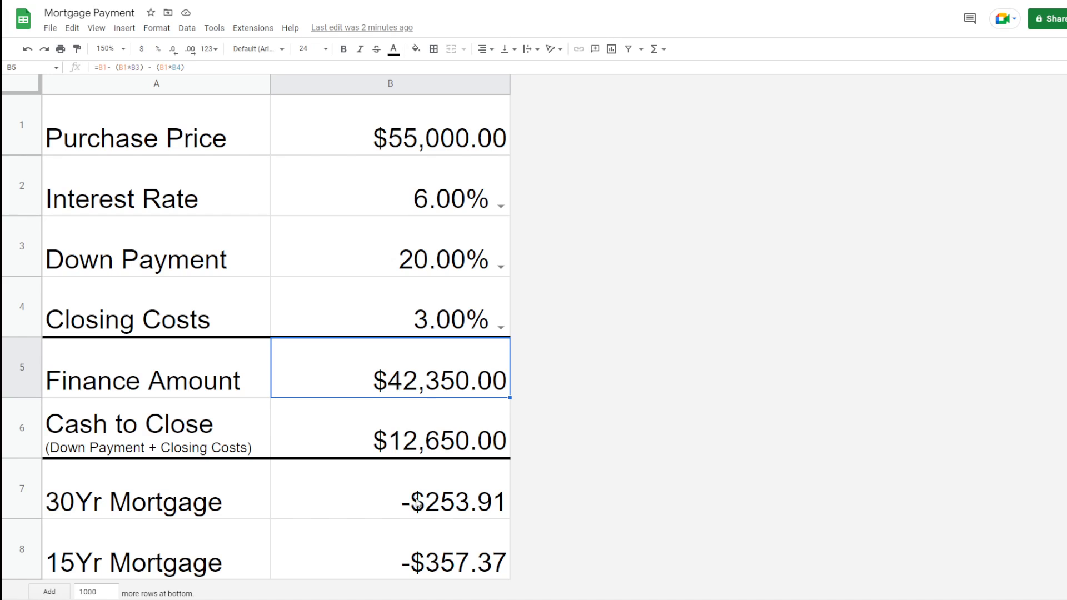
mouse_move(530, 485)
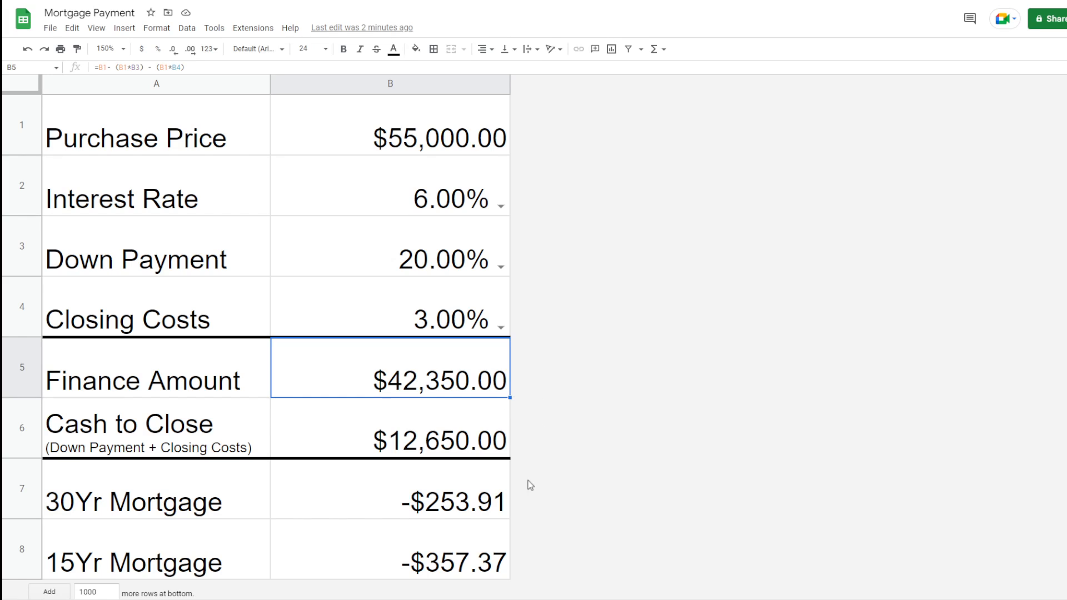
mouse_move(543, 401)
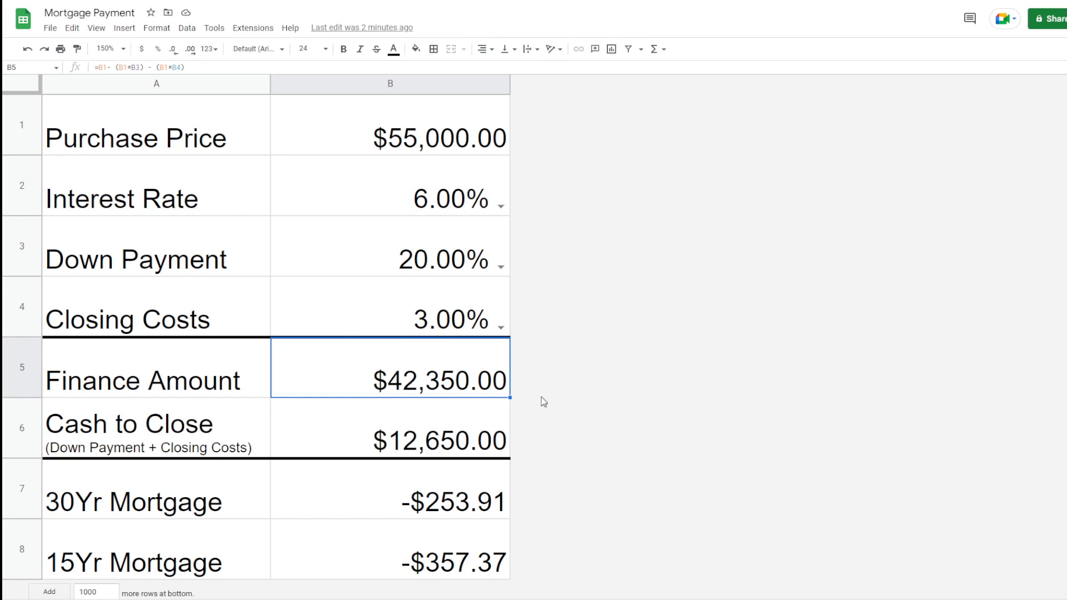
mouse_move(956, 443)
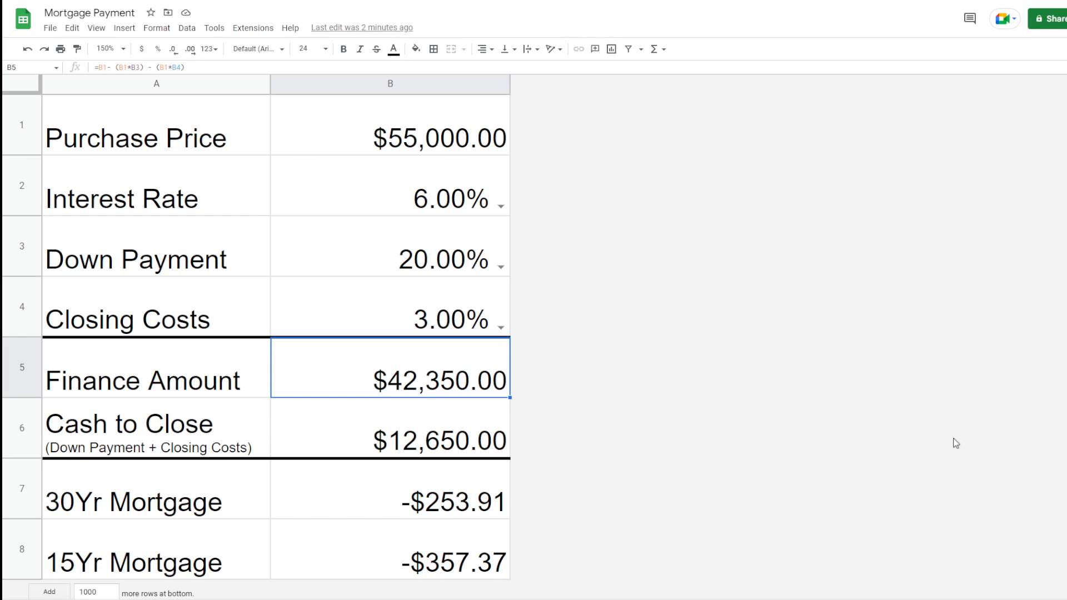